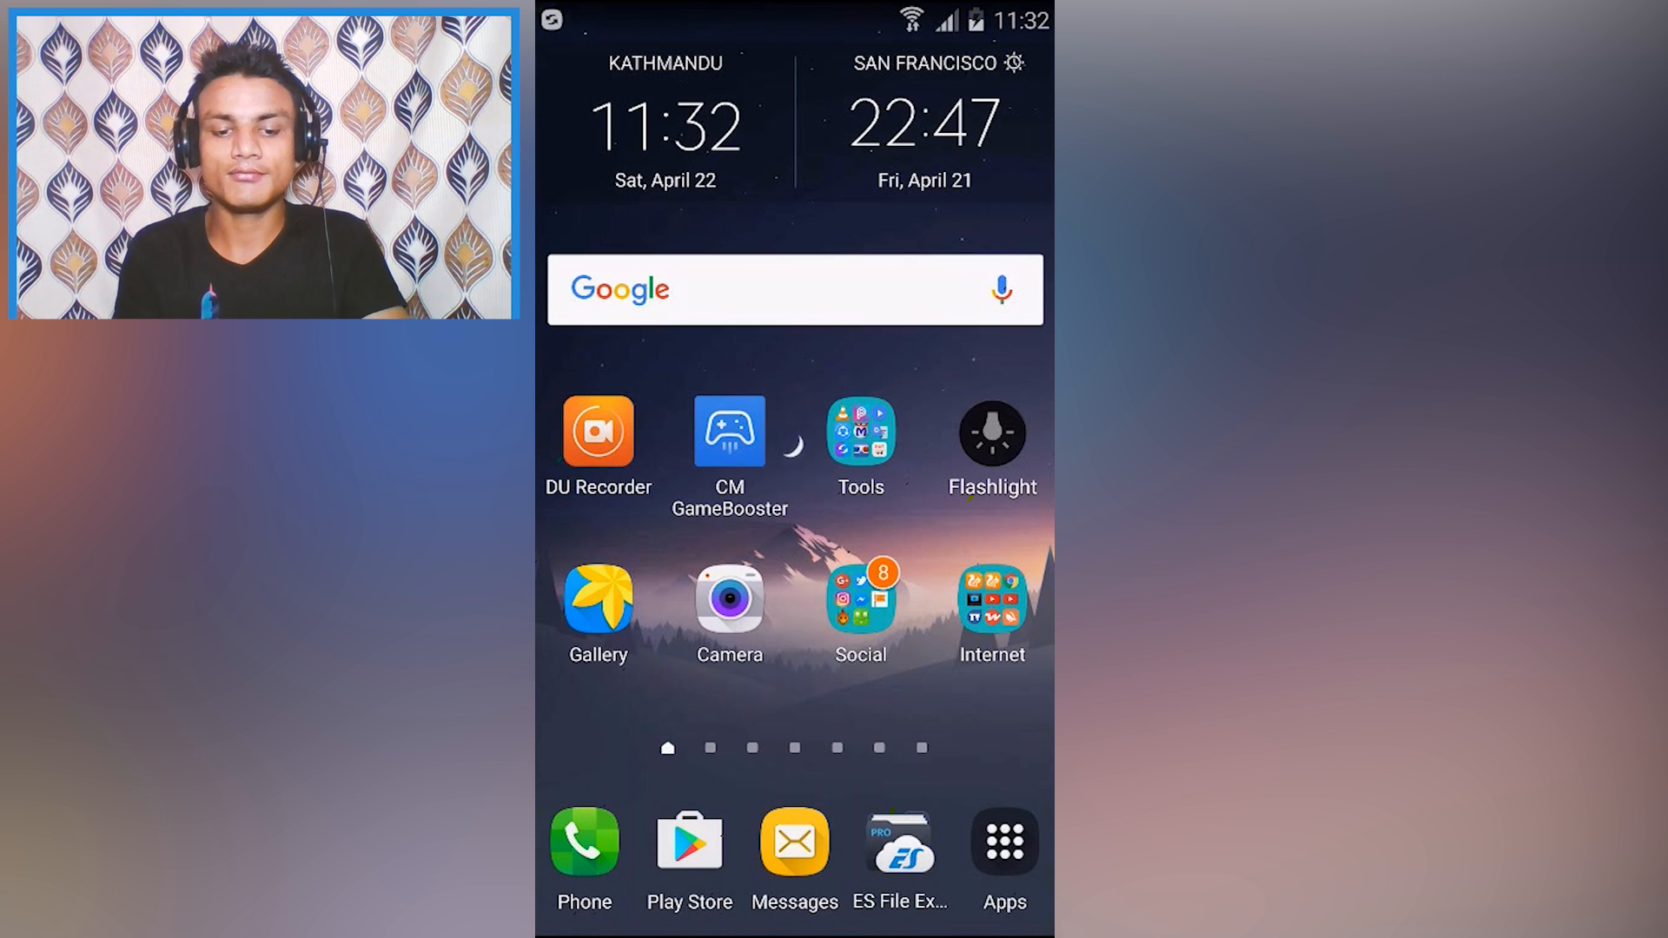
Step: Search the Play Store for 'free vpn' from history and browse the results list
left_click(688, 846)
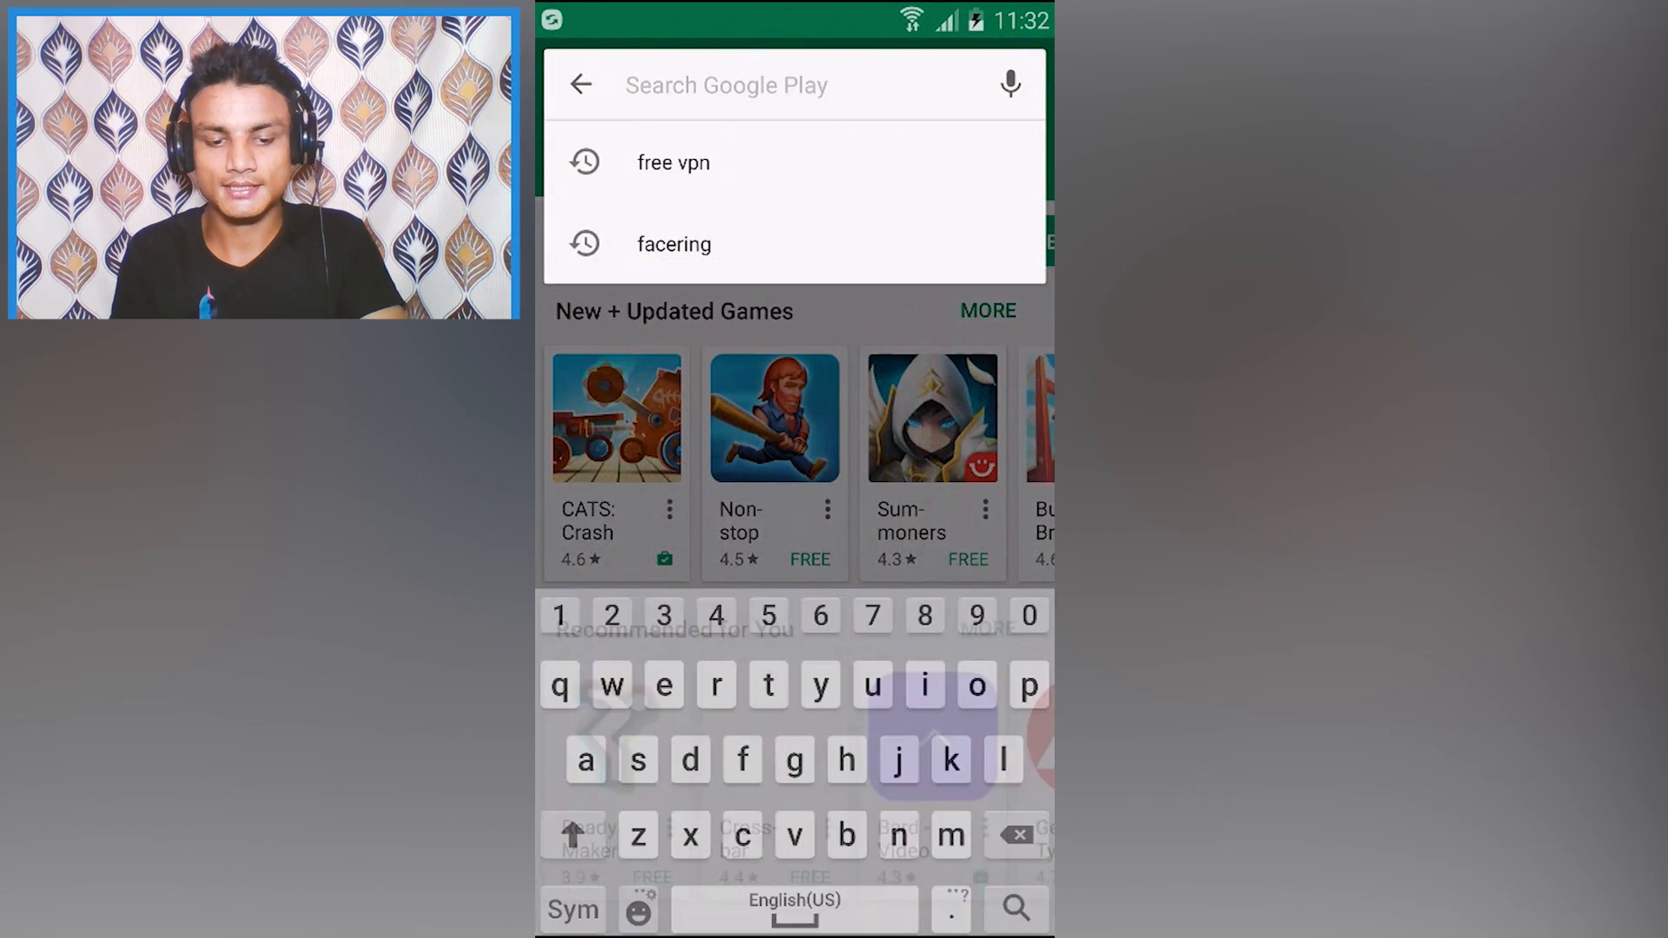
left_click(672, 161)
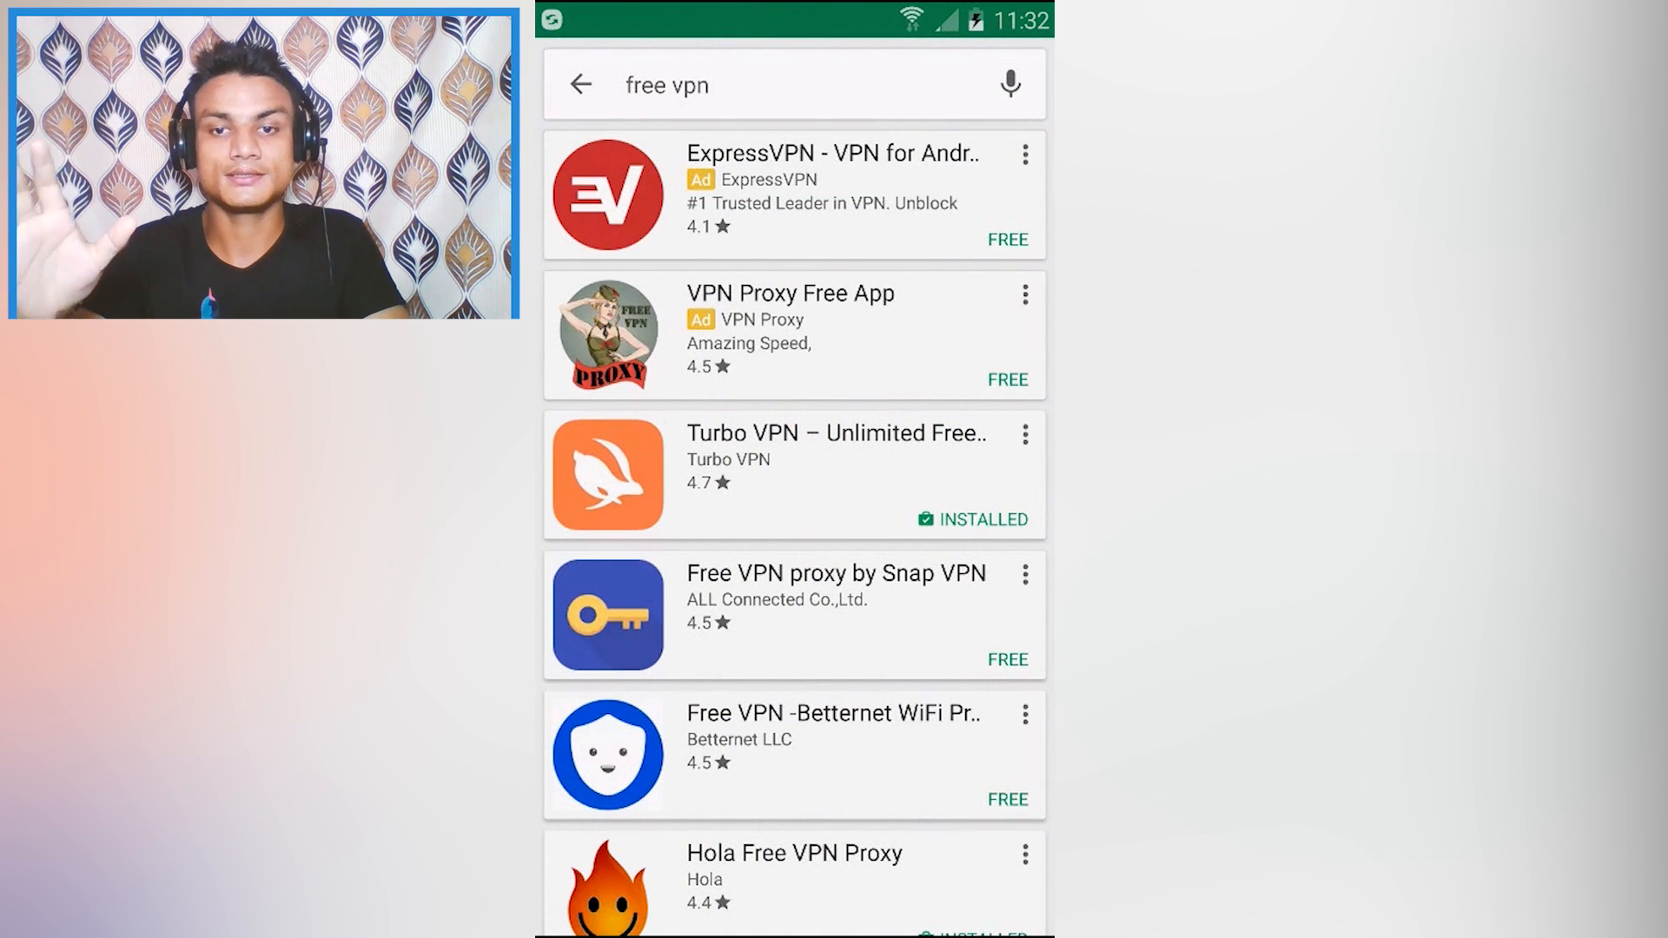
scroll("down", 3)
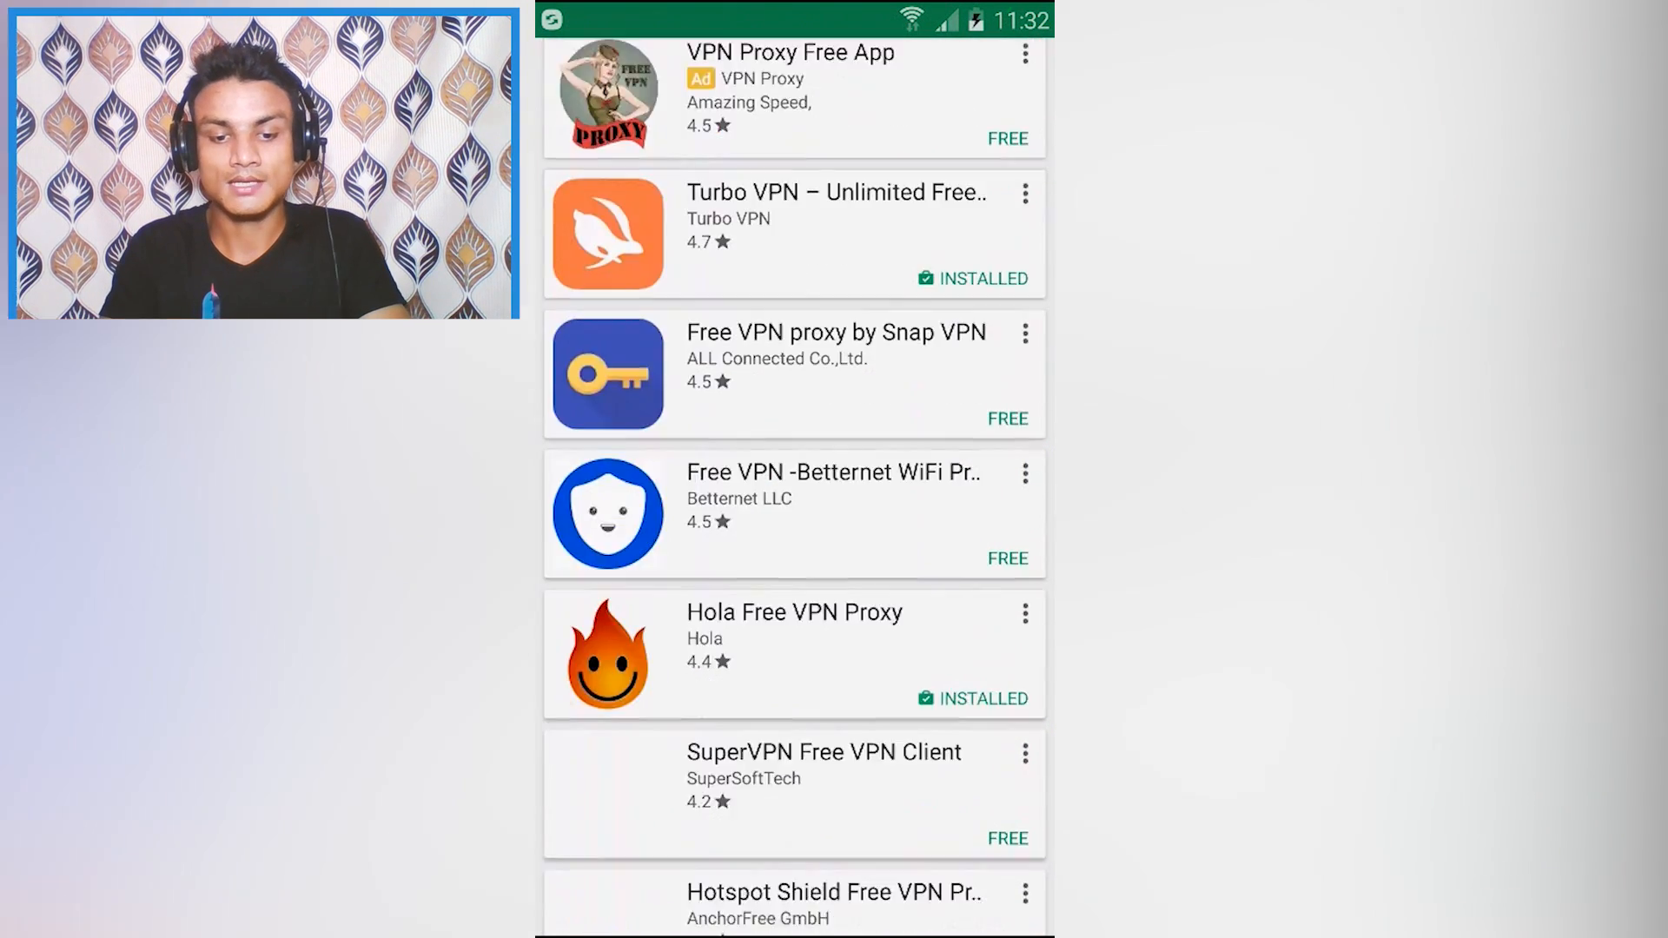
scroll("up", 3)
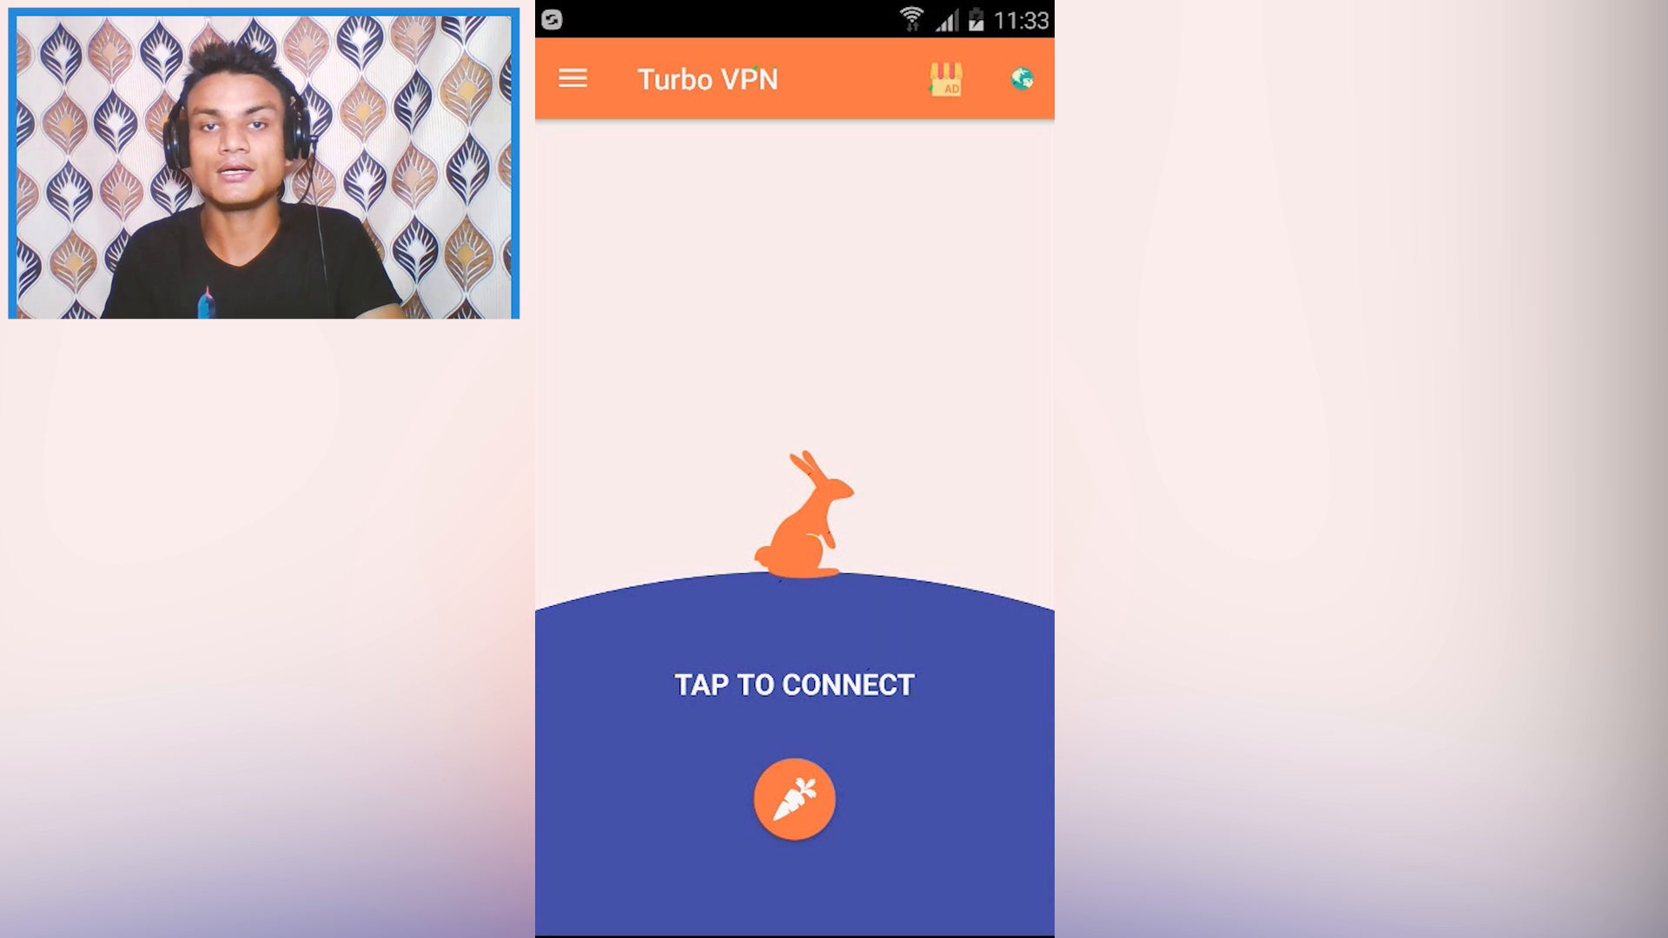
Step: Connect Turbo VPN with its carrot button and dismiss the full-screen college ad
left_click(572, 78)
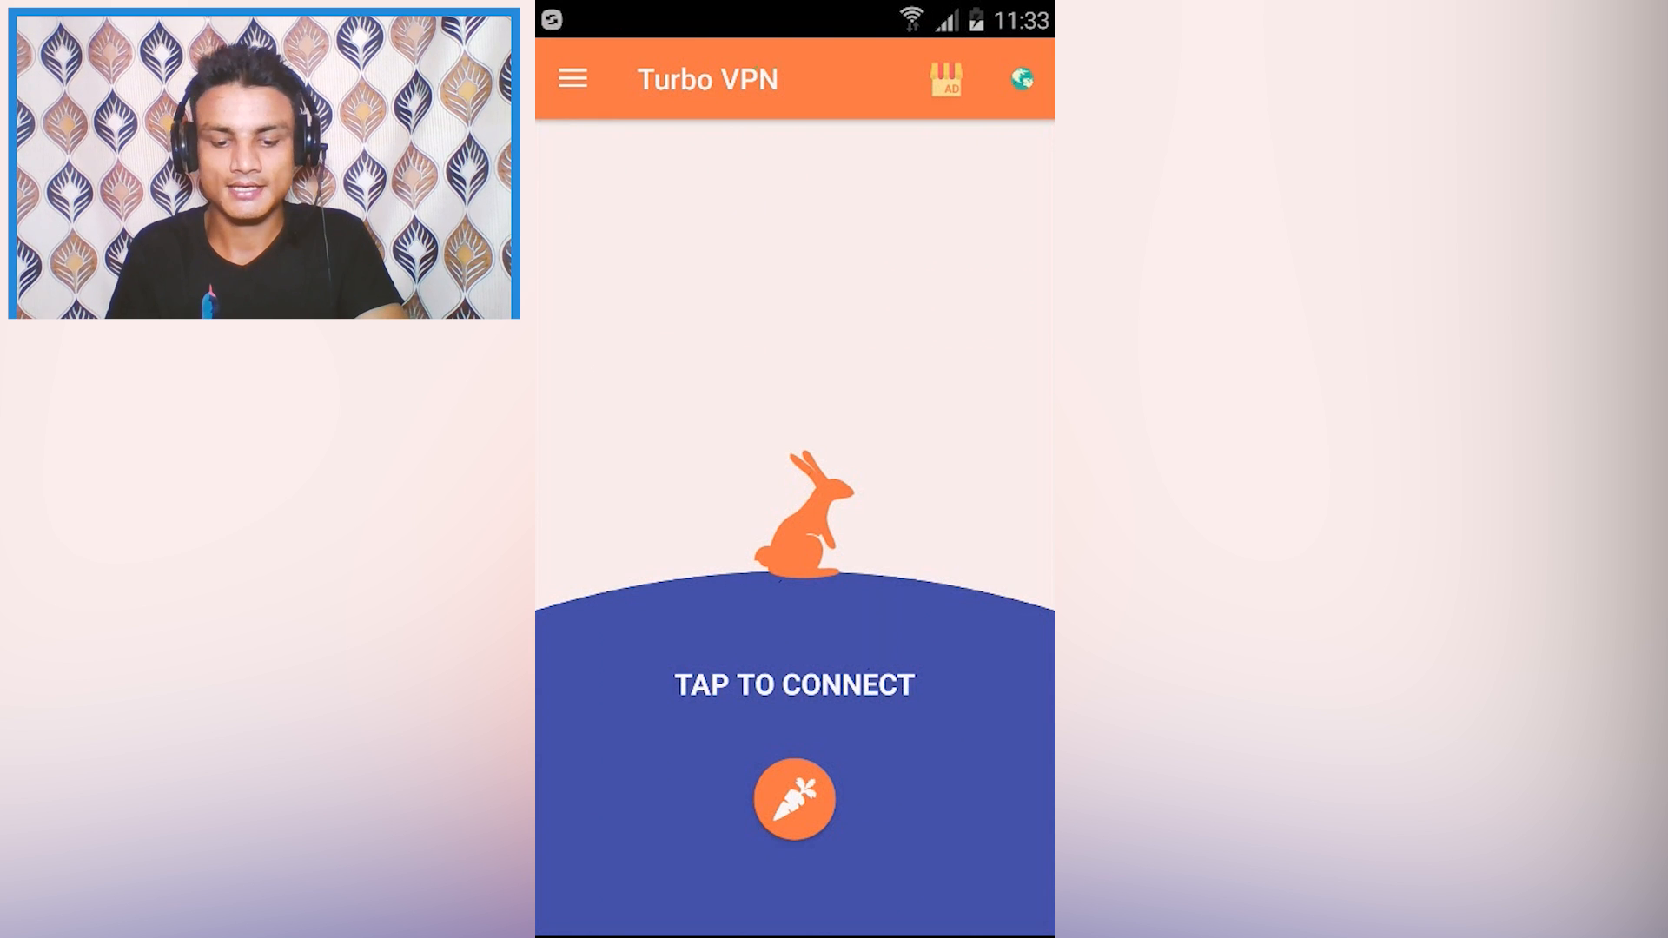
left_click(794, 799)
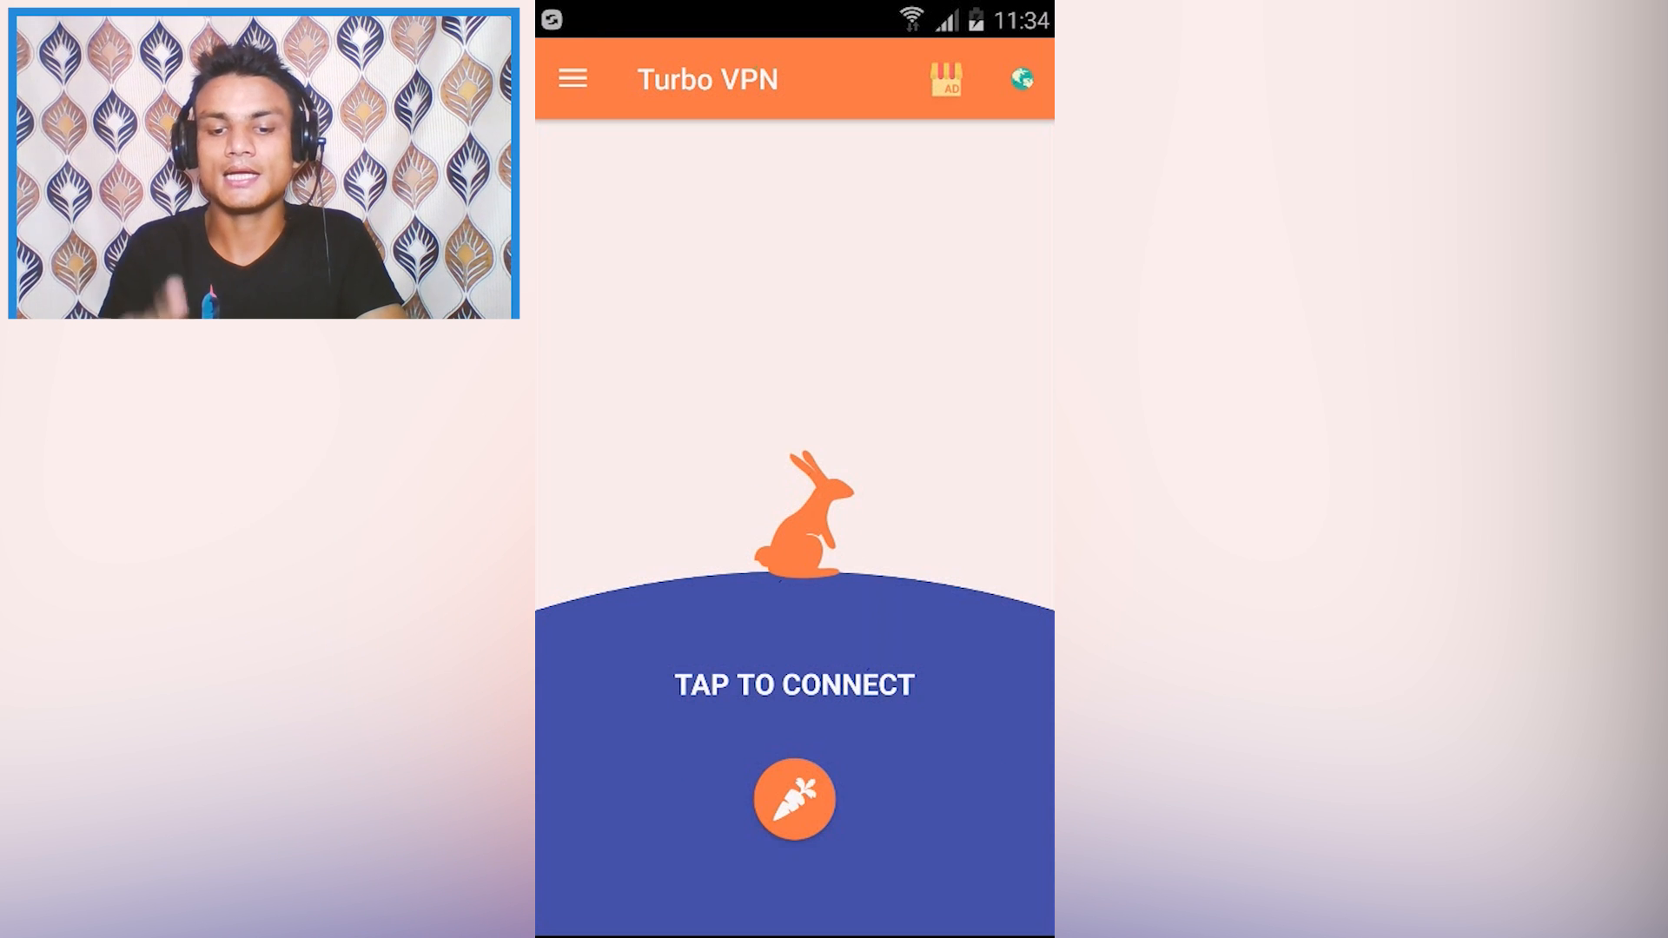
left_click(1018, 78)
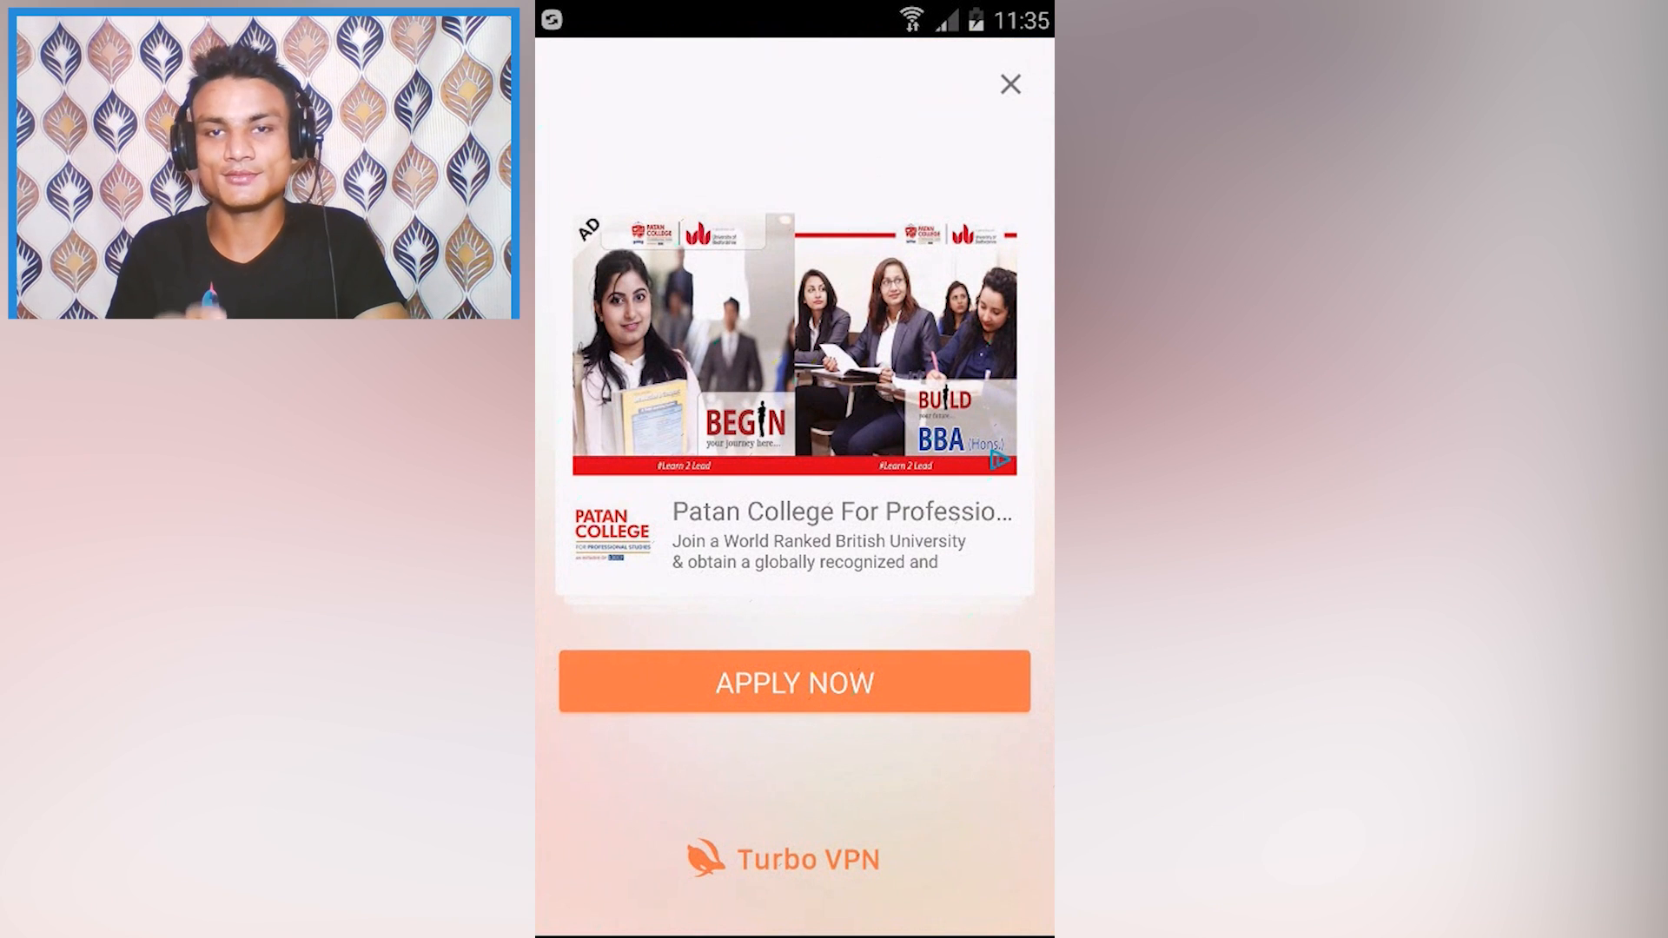
left_click(1008, 84)
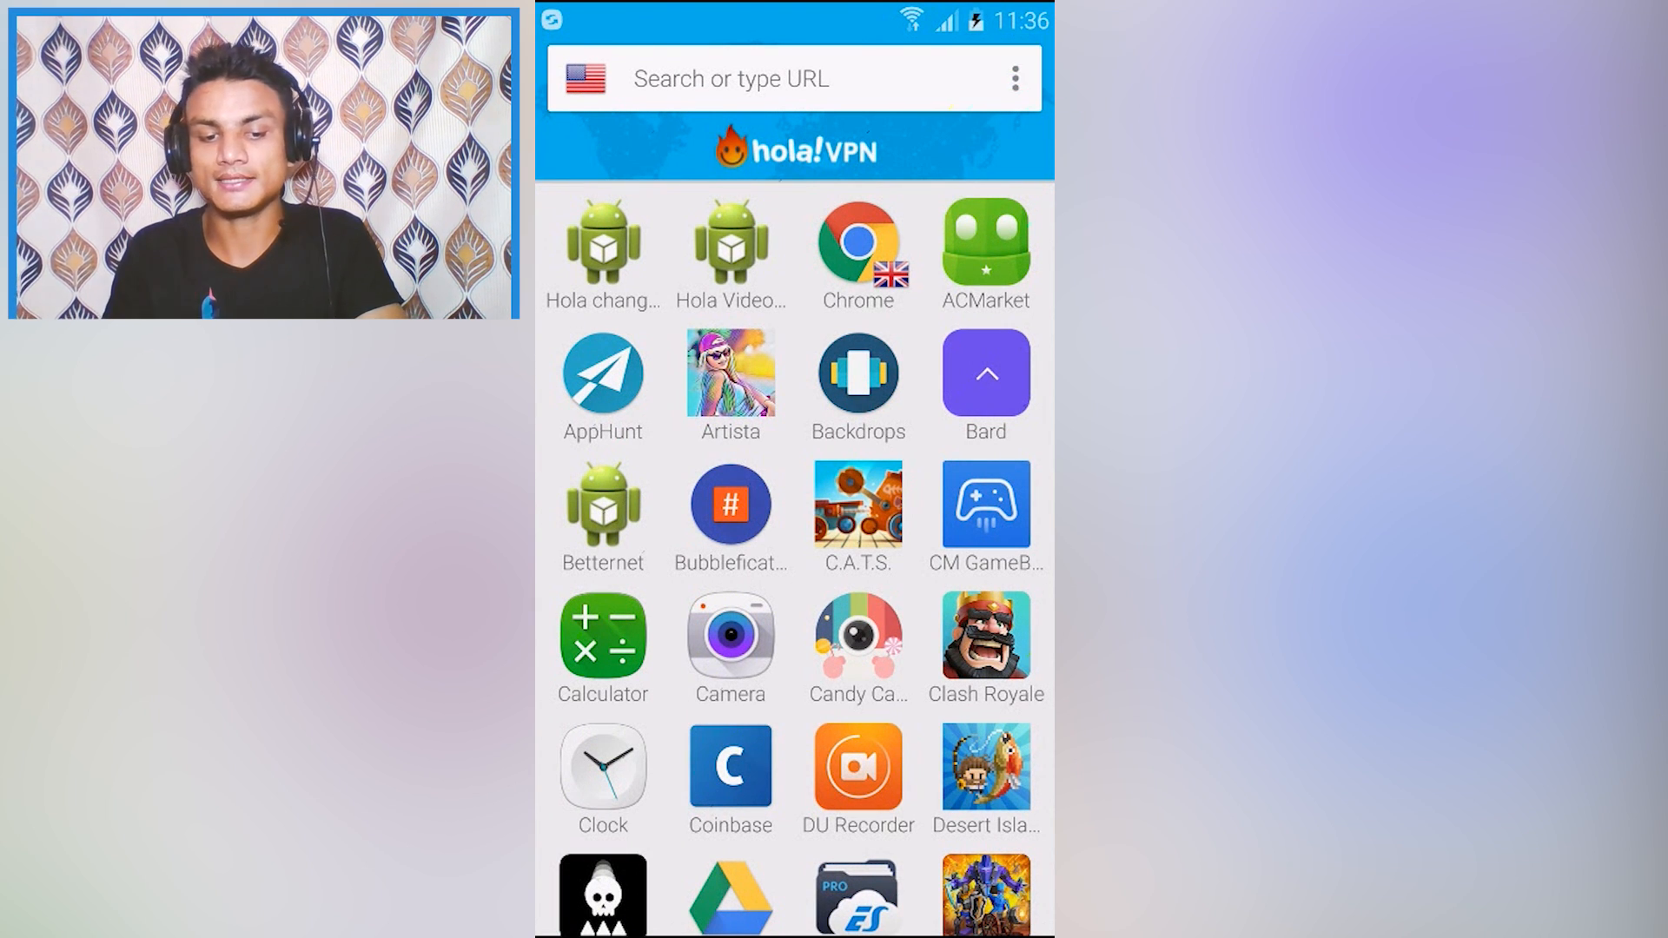
Step: Show Hola's free-country picker from the US flag and browse its location list
left_click(792, 78)
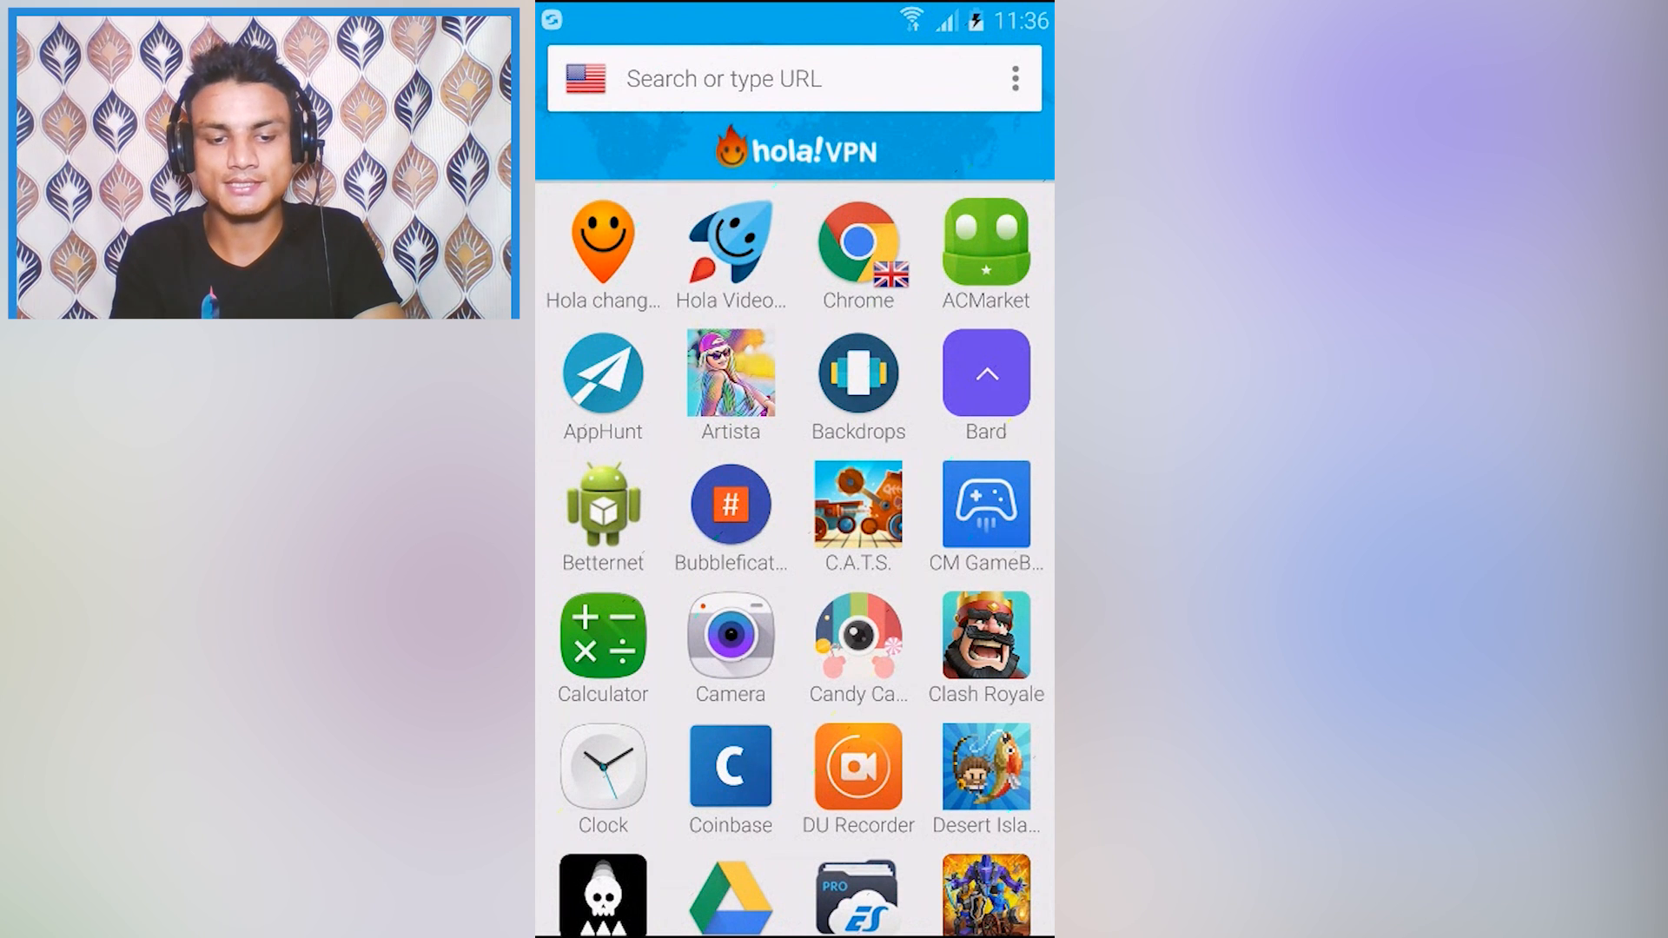
left_click(584, 79)
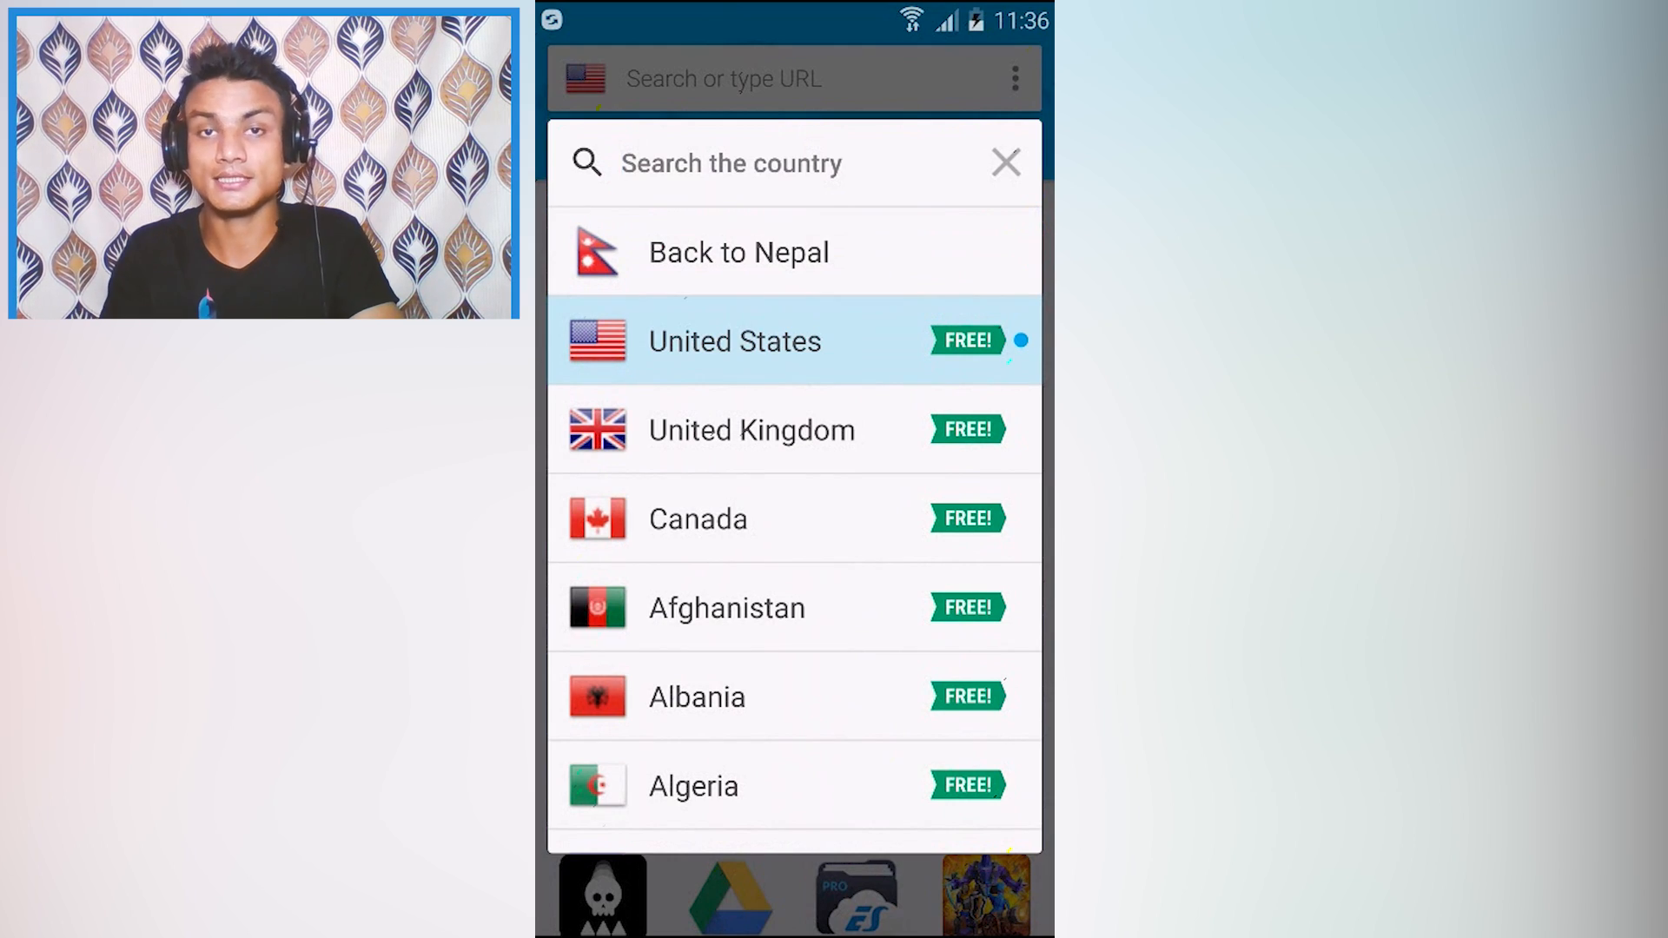
scroll("down", 3)
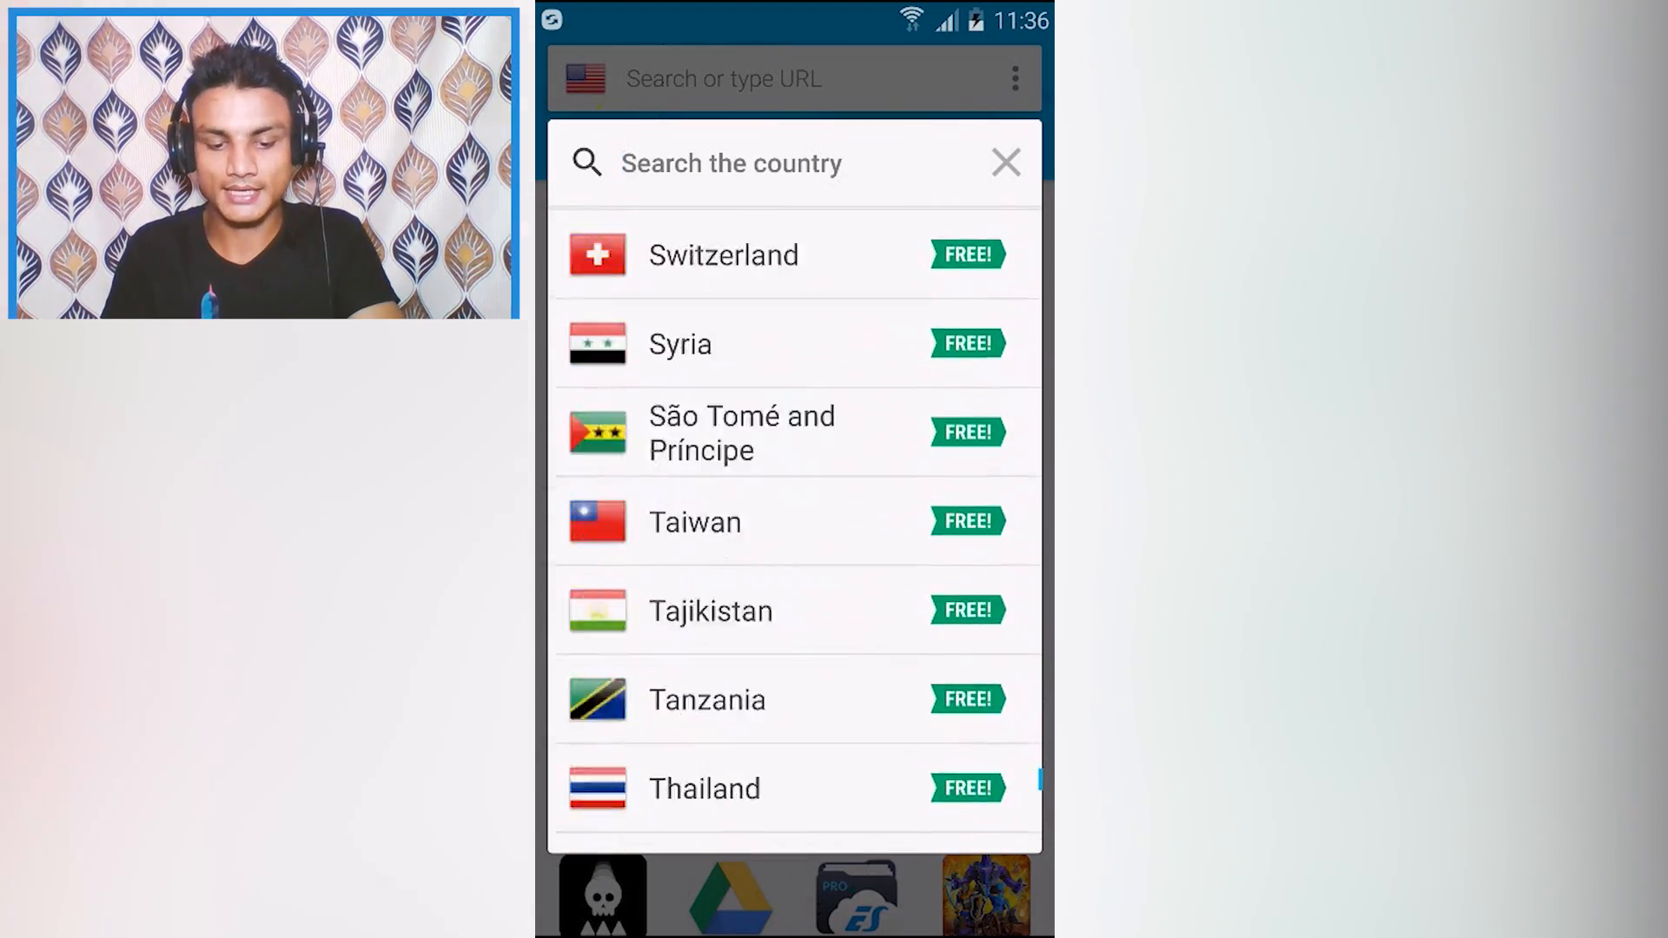
scroll("down", 3)
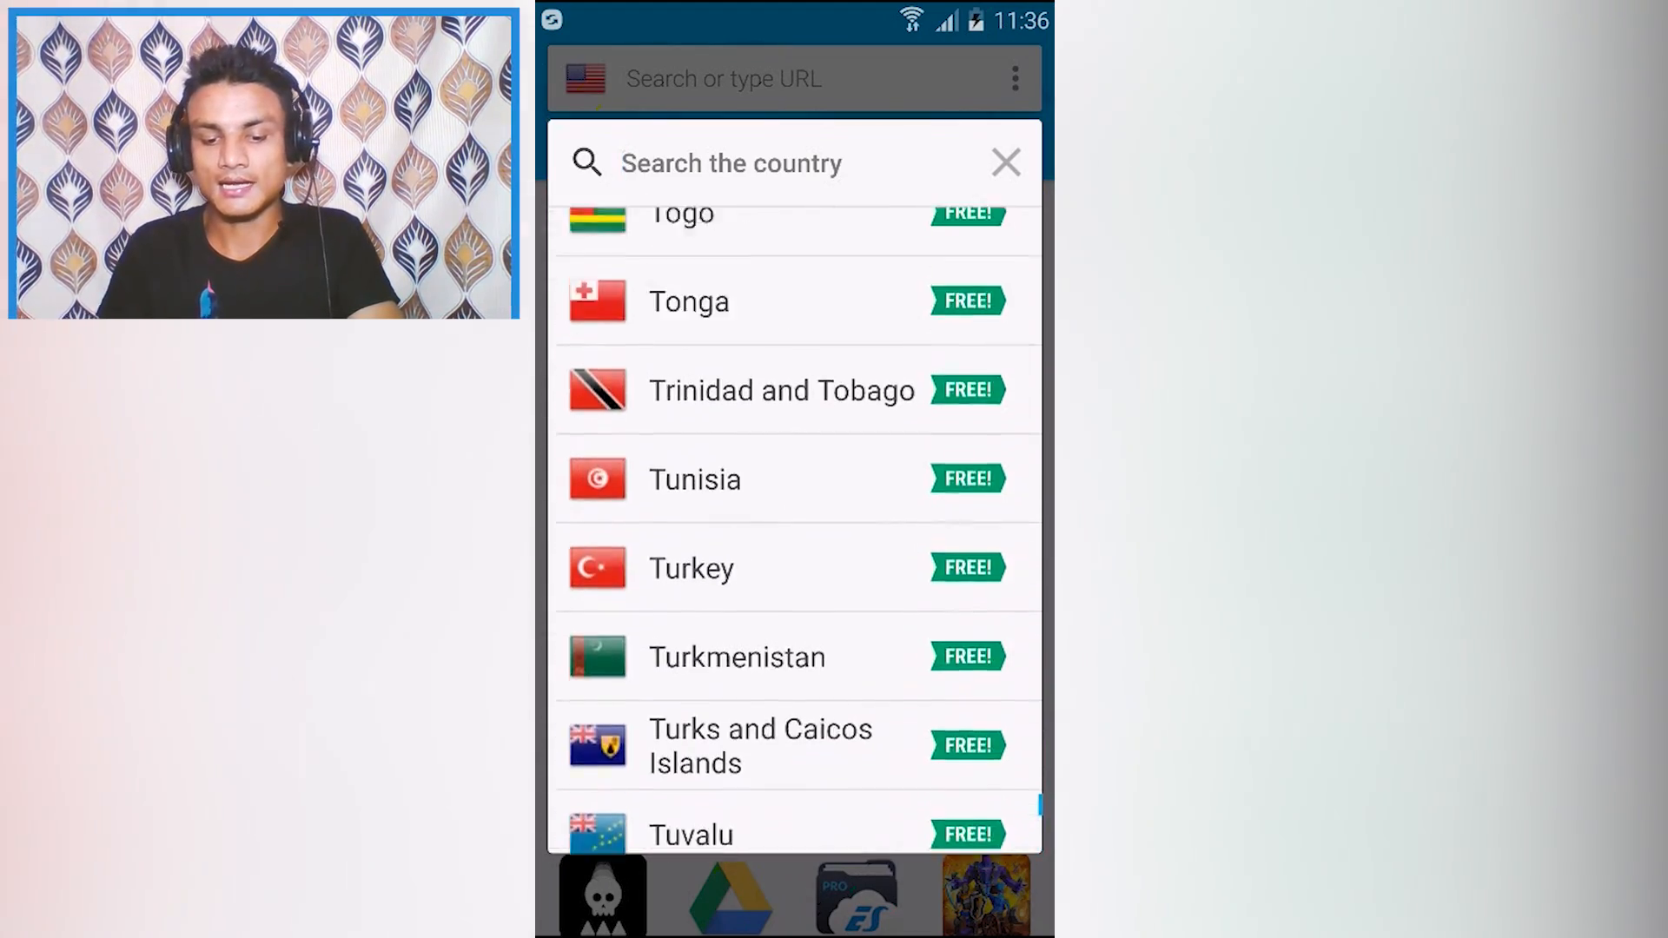
scroll("up", 3)
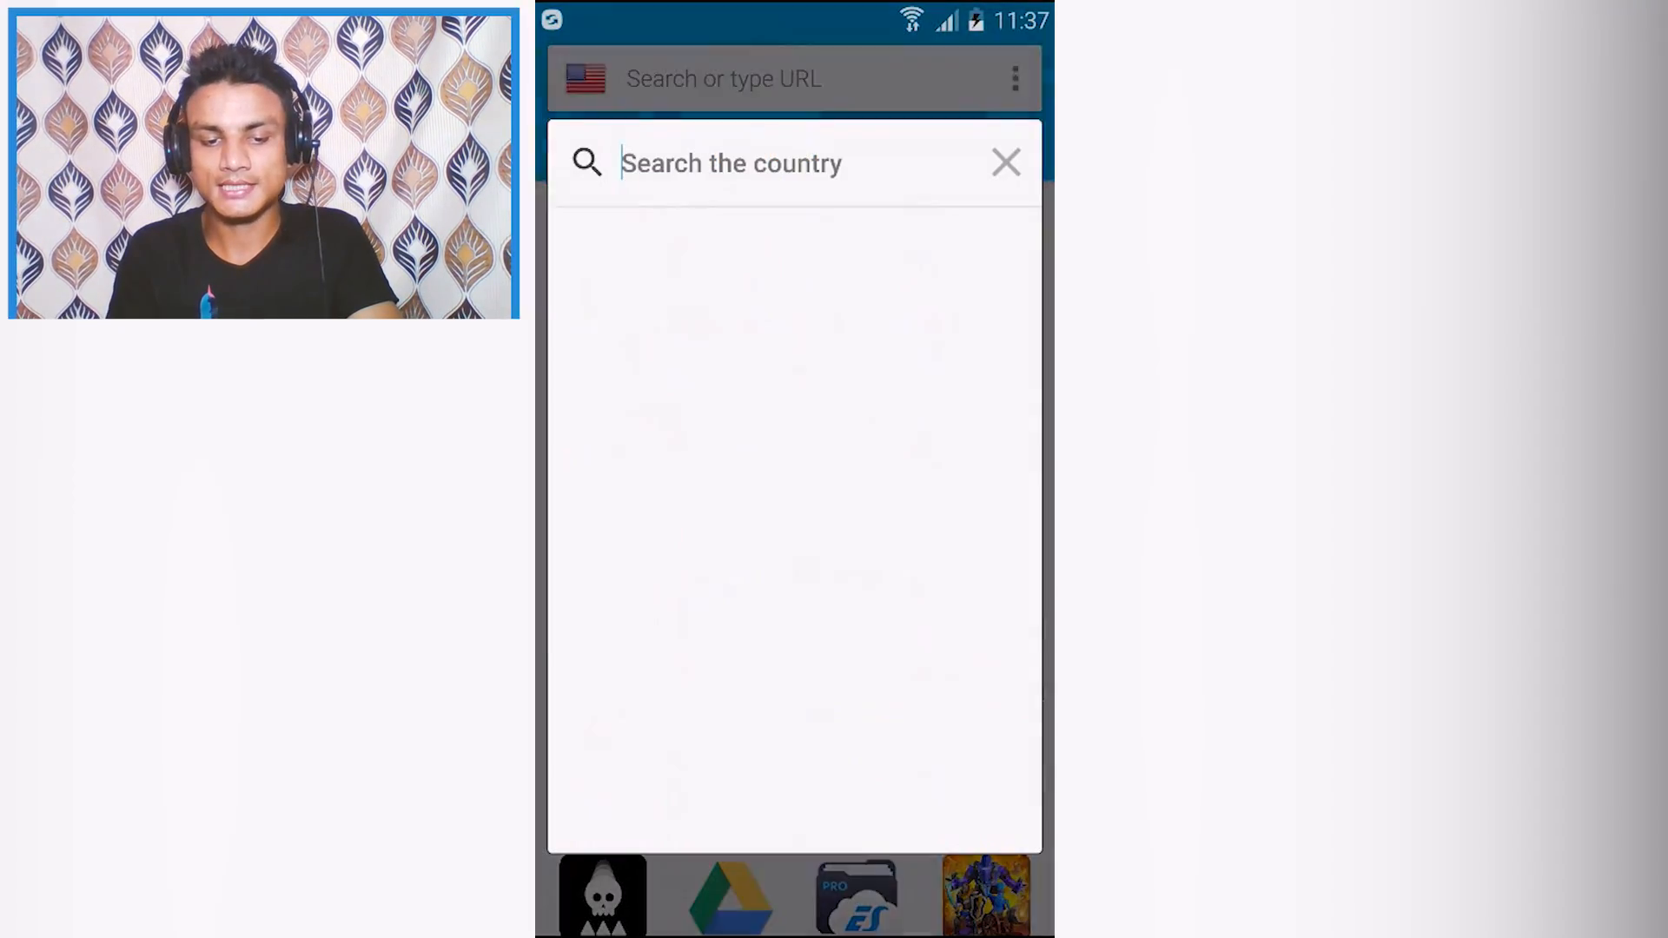
Step: Start the Hola VPN connection and confirm 'VPN is activated by Hola' in notifications
left_click(1004, 163)
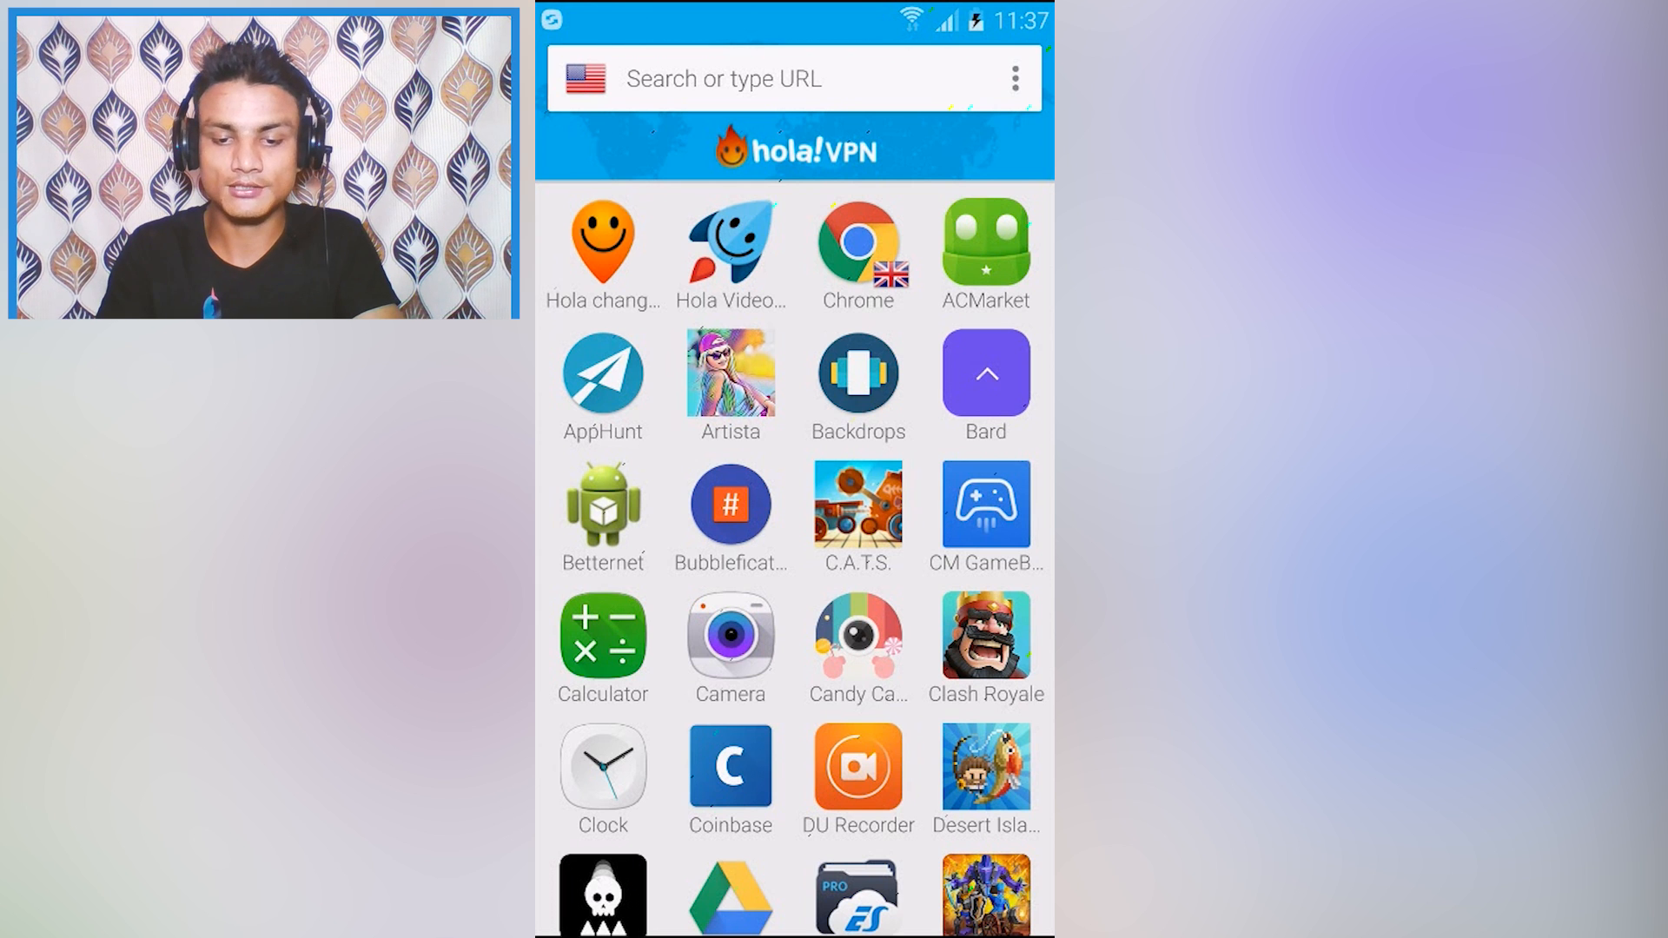
left_click(1014, 79)
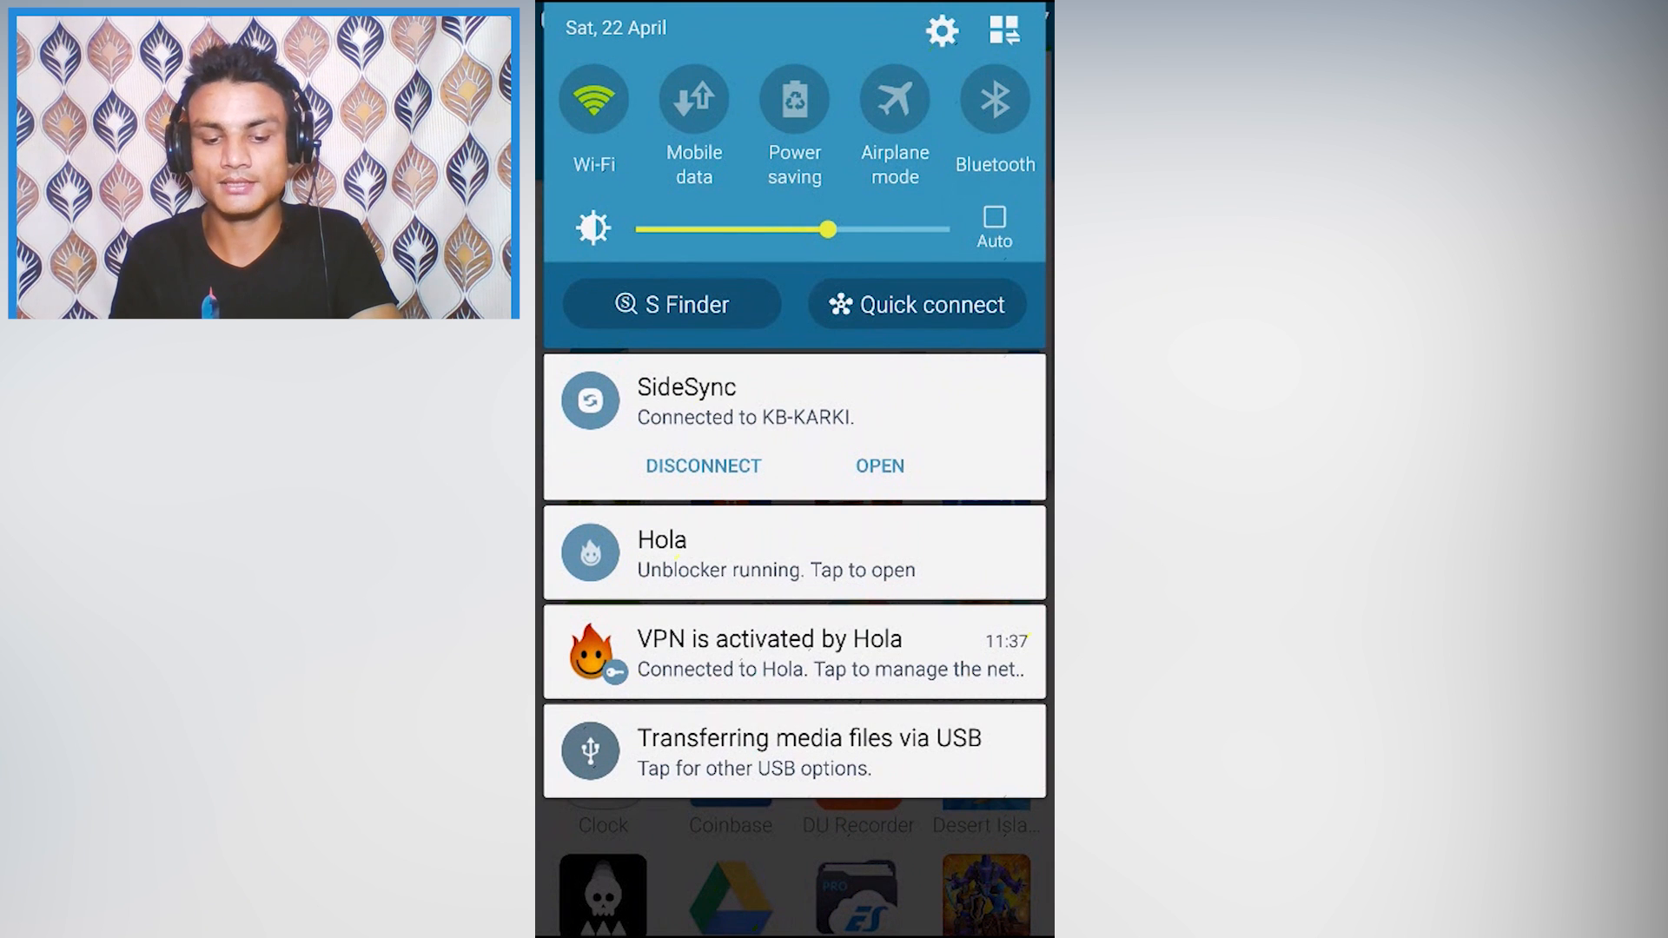
left_click(792, 552)
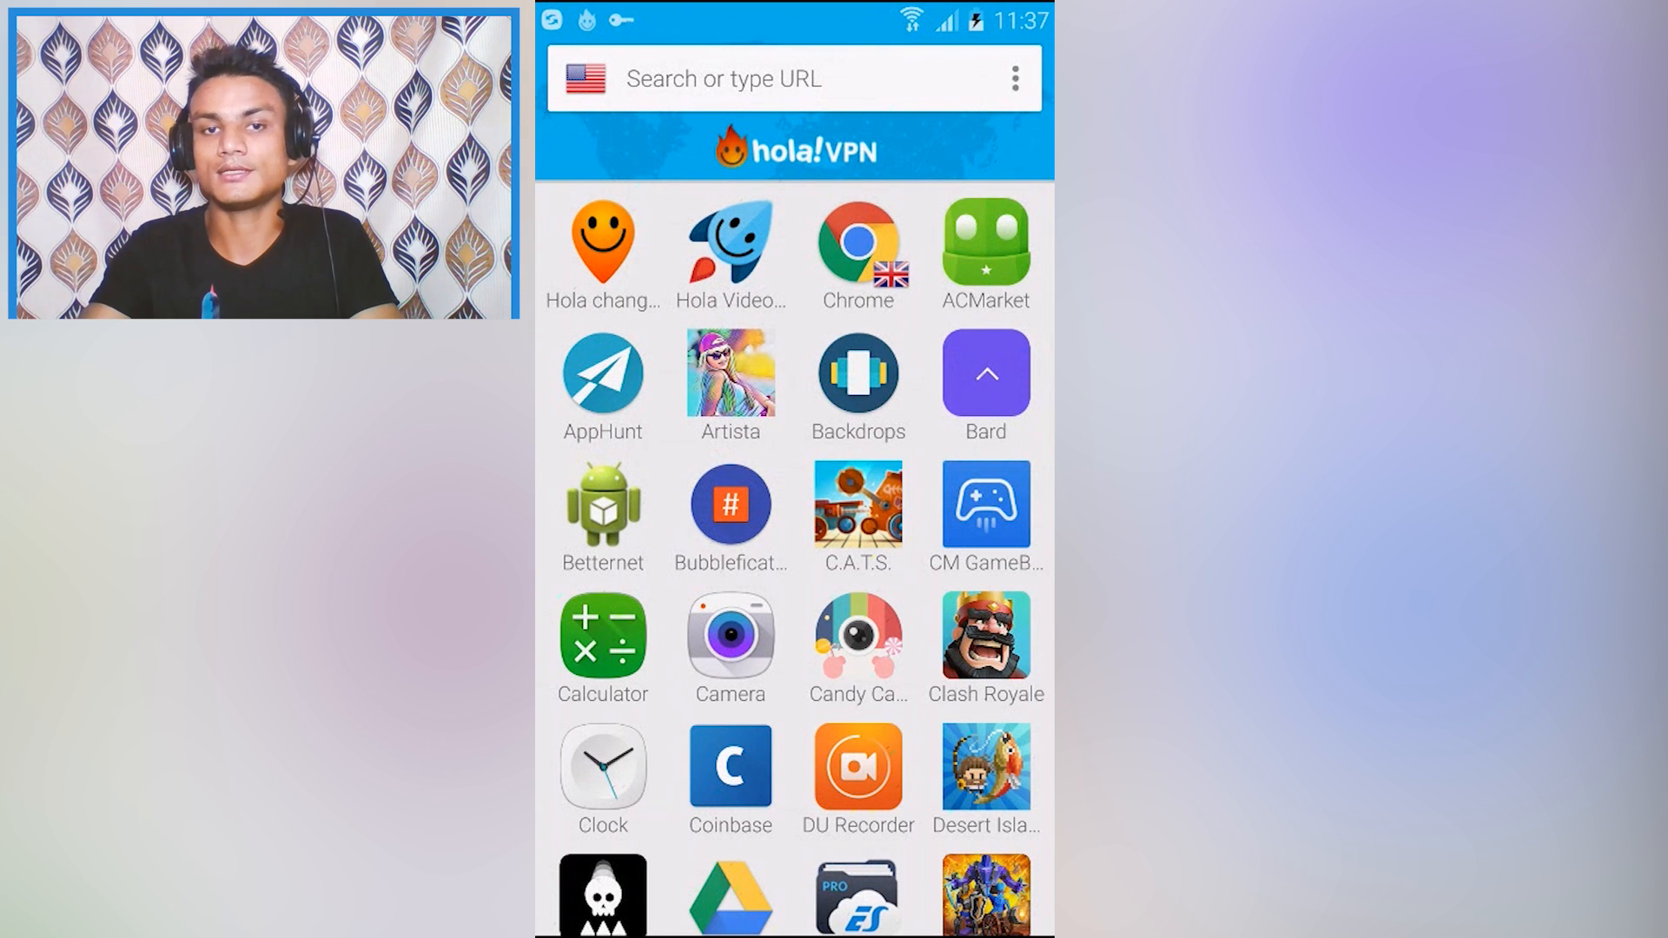
scroll("up", 3)
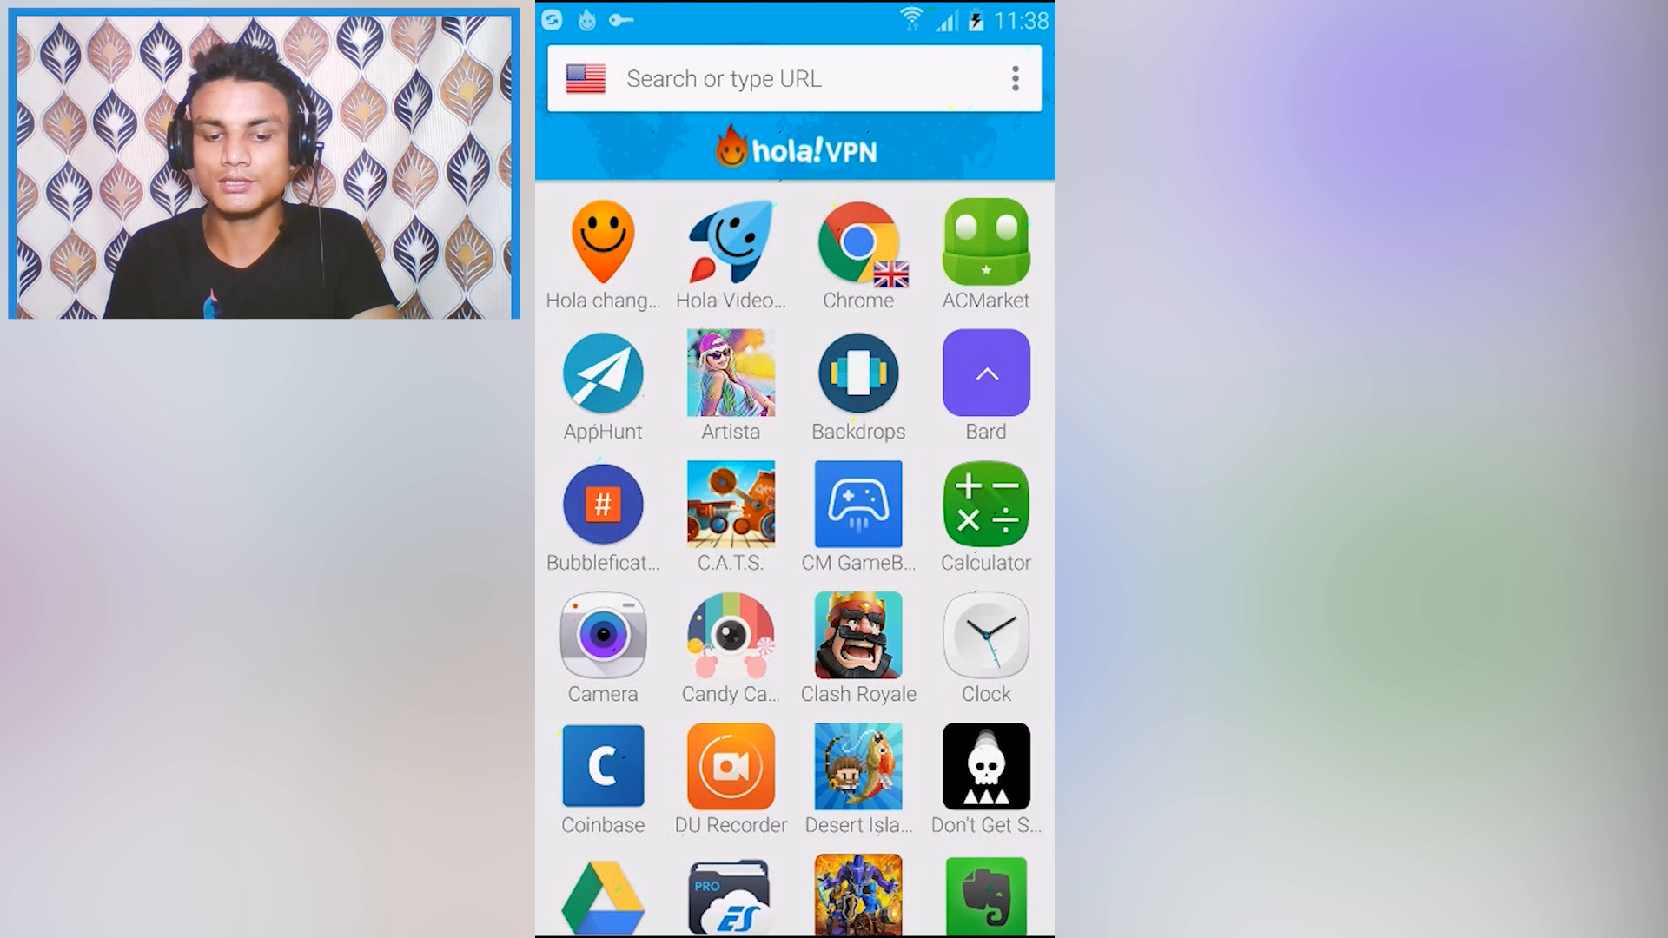
Step: Set Chrome's Hola access country to the United States instead of the UK
left_click(858, 243)
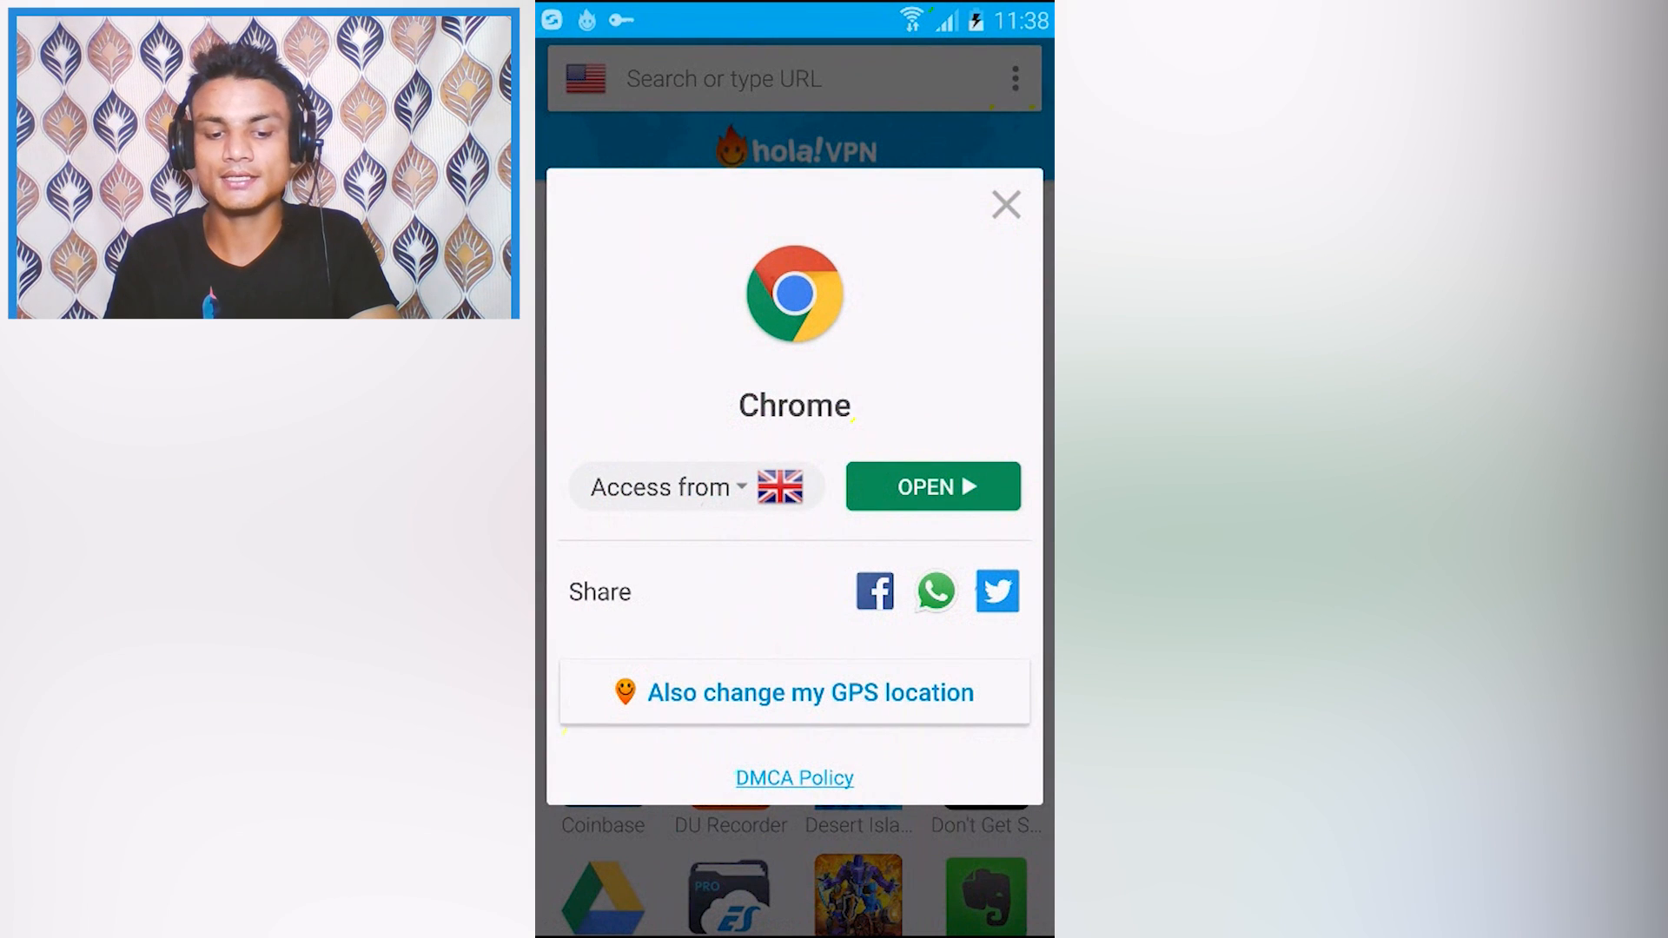
left_click(667, 486)
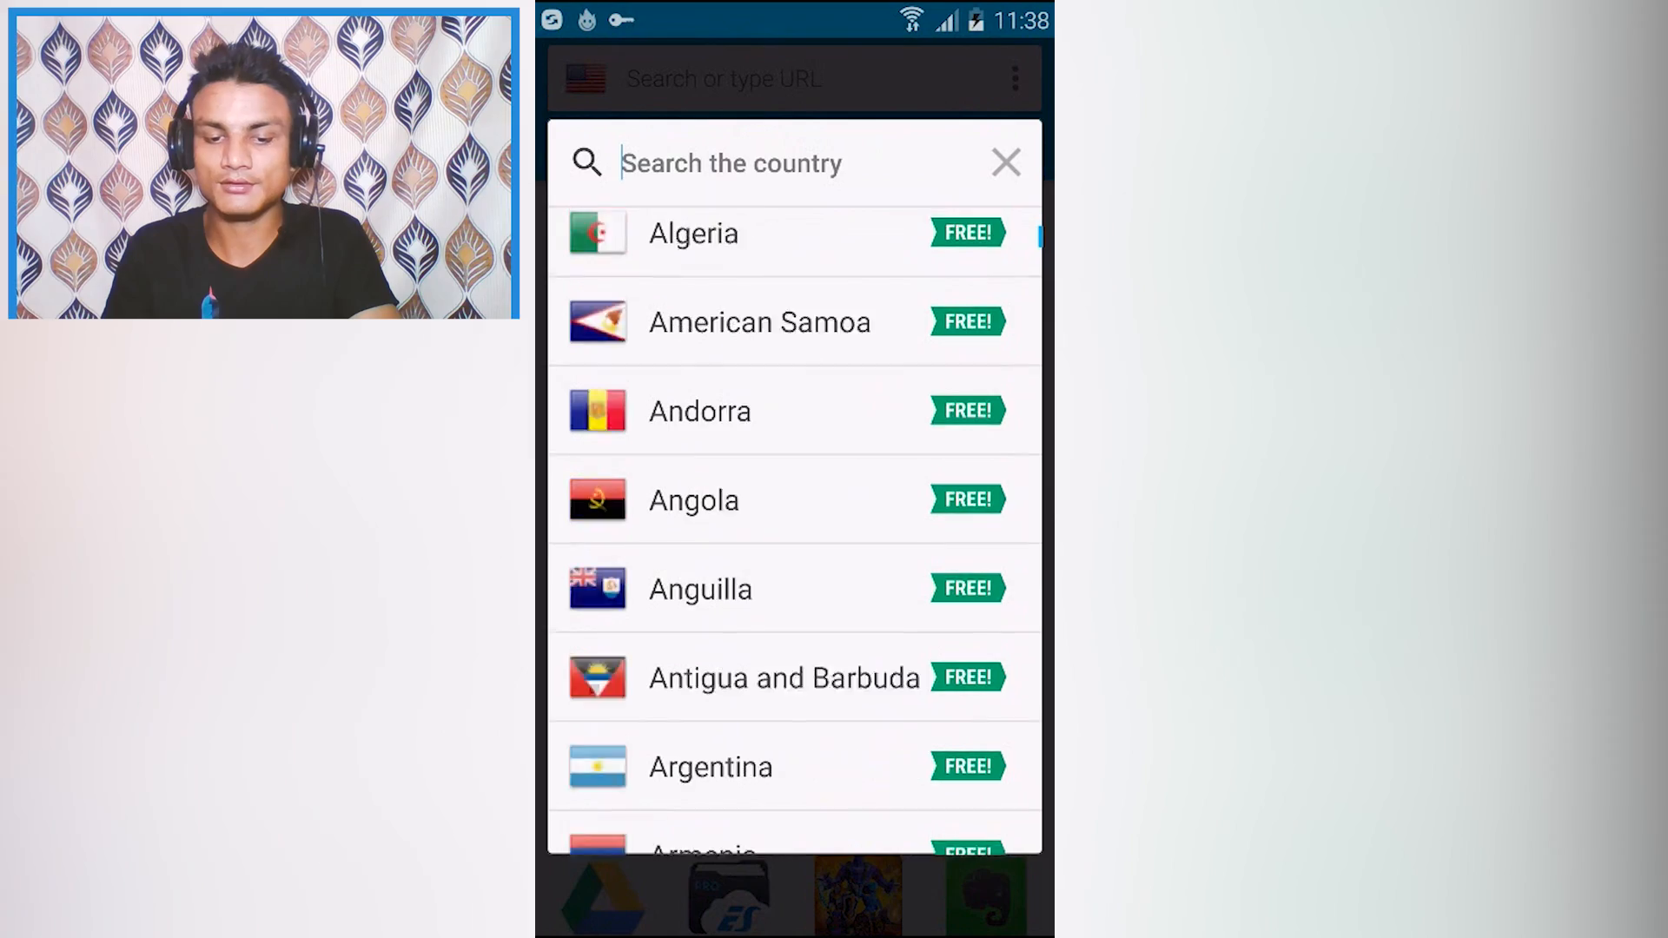
scroll("down", 3)
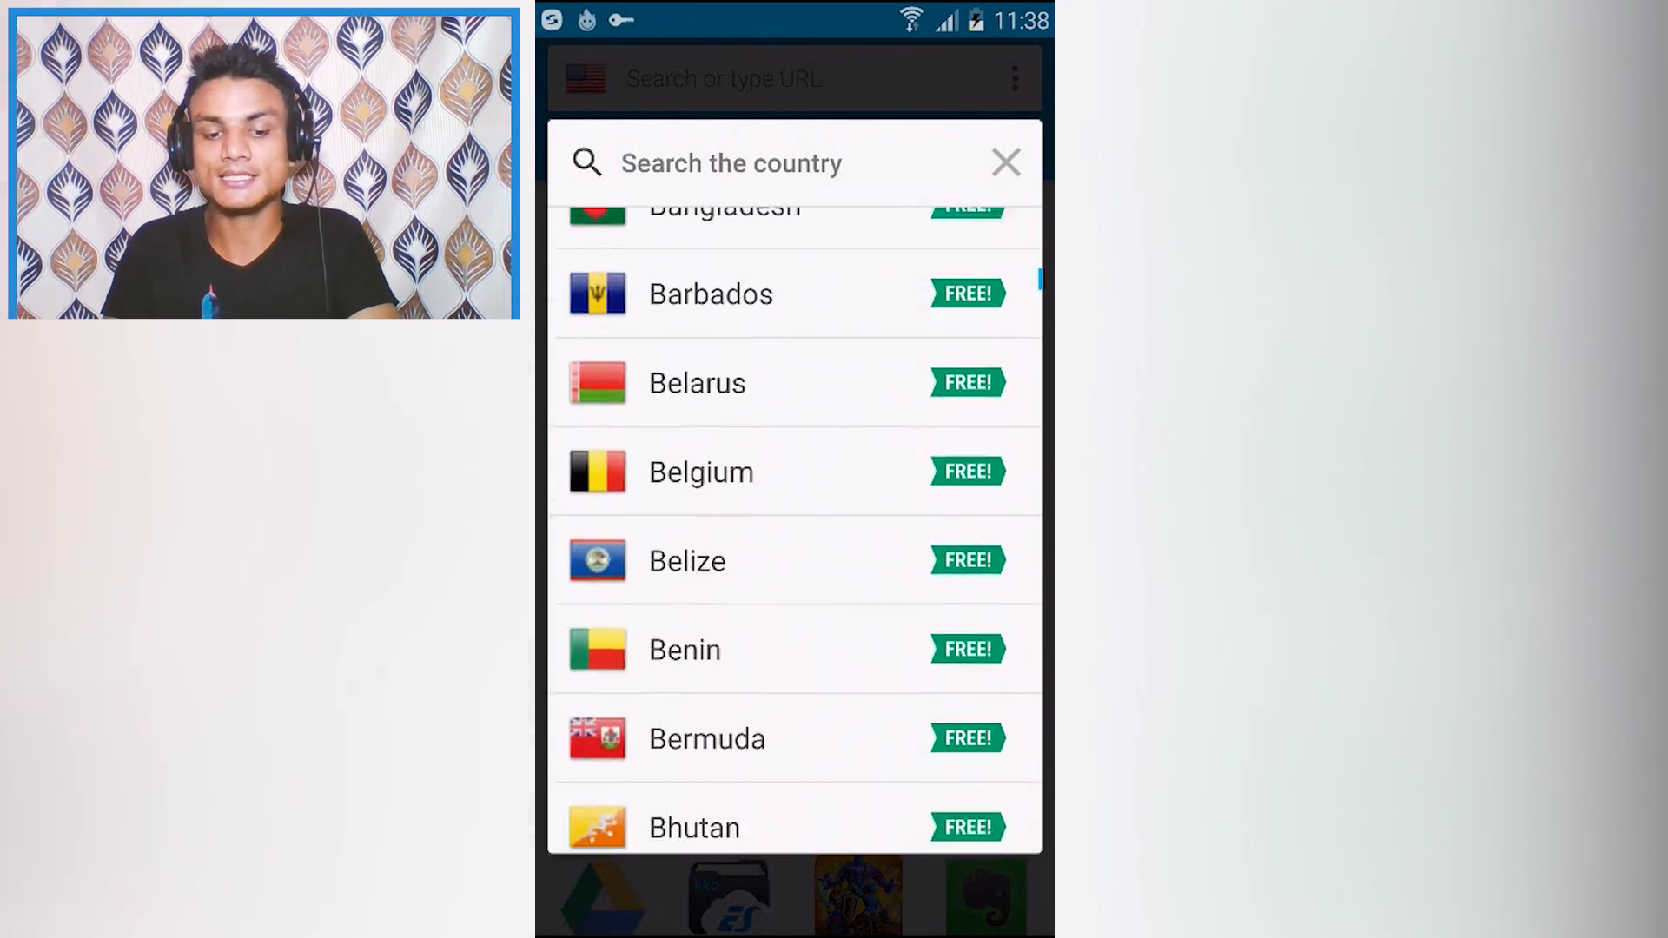
scroll("up", 3)
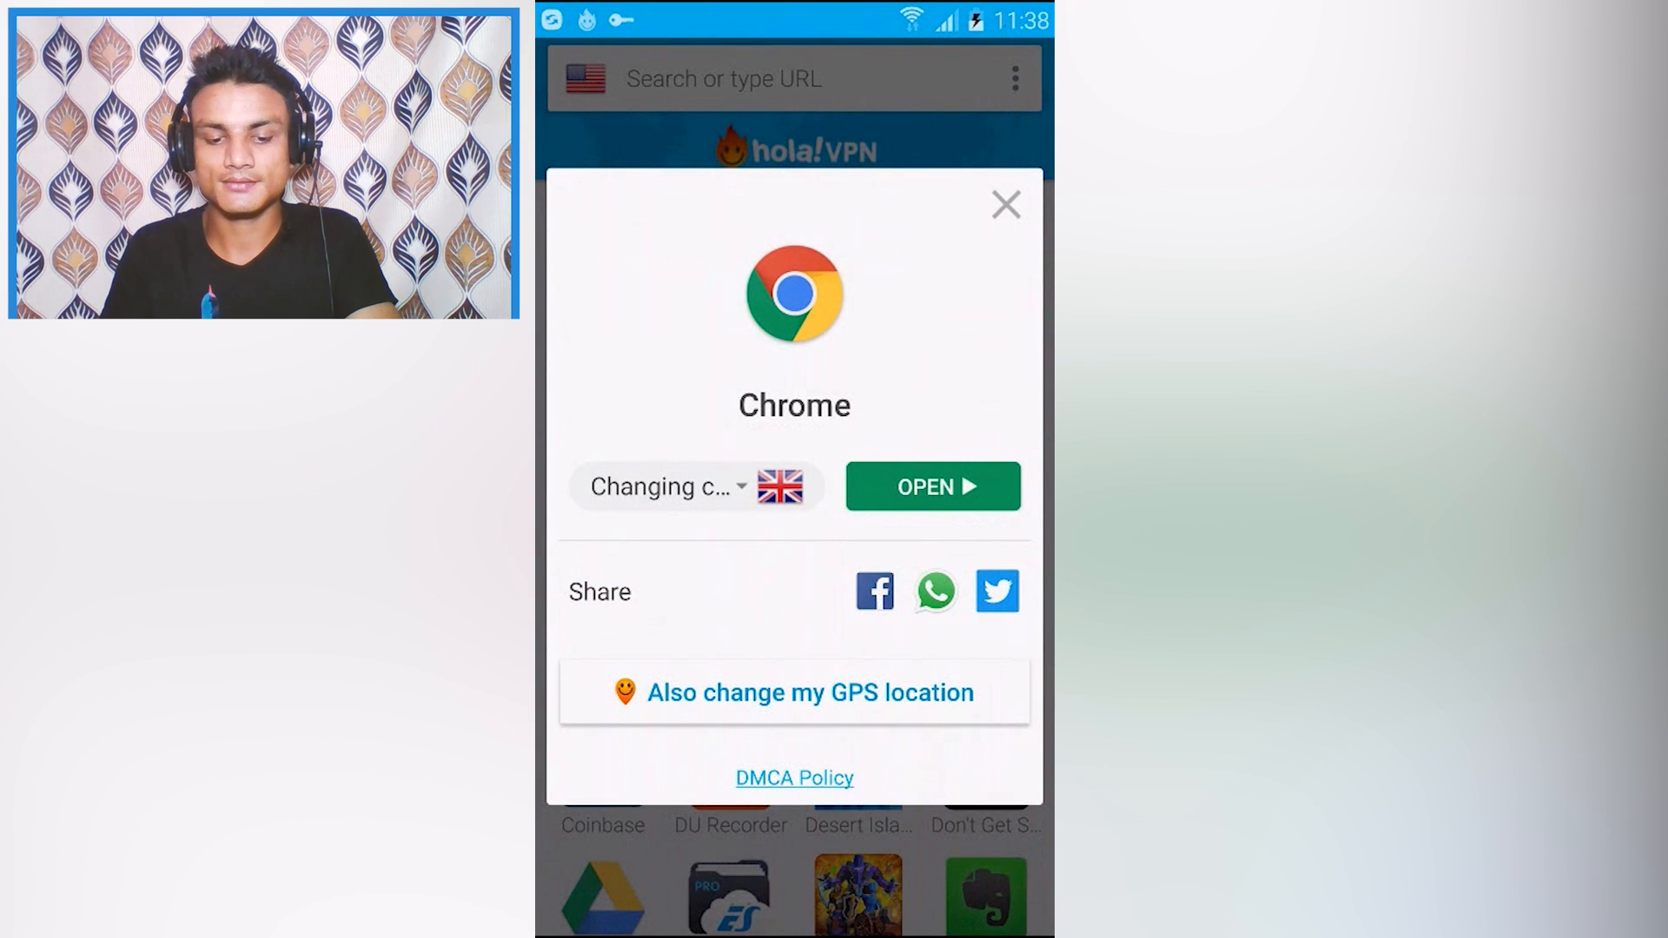
left_click(697, 486)
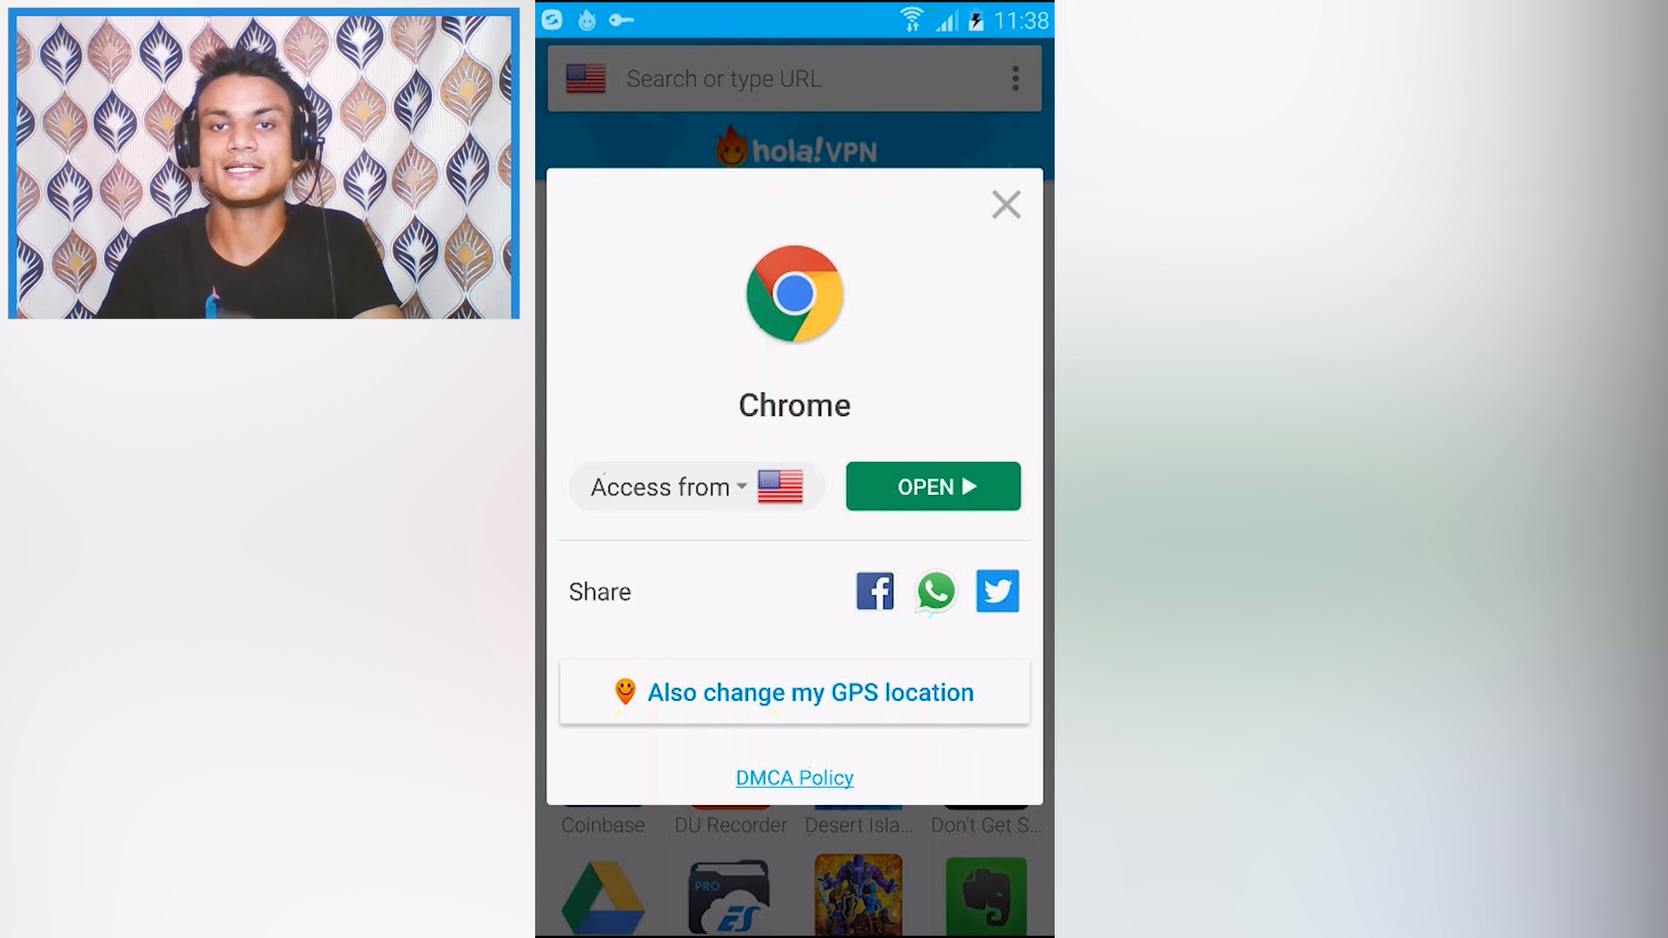
Step: Launch Chrome through Hola's chosen US location
left_click(1004, 205)
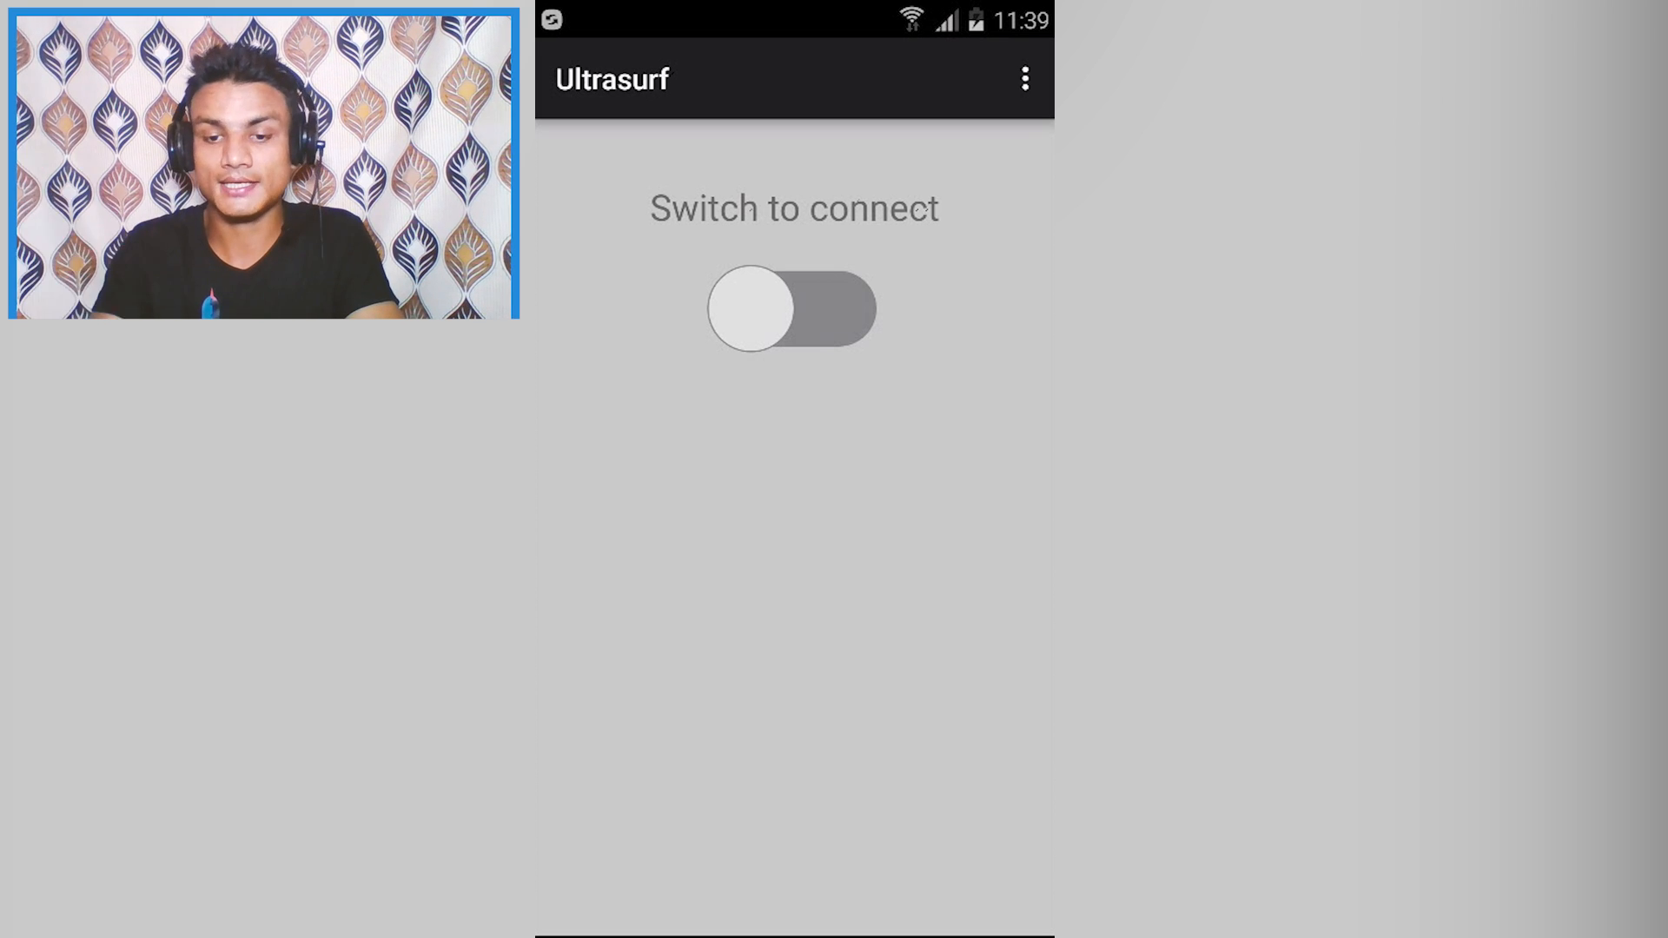
Step: Switch Ultrasurf's connect toggle on and accept the VPN prompt
left_click(1023, 78)
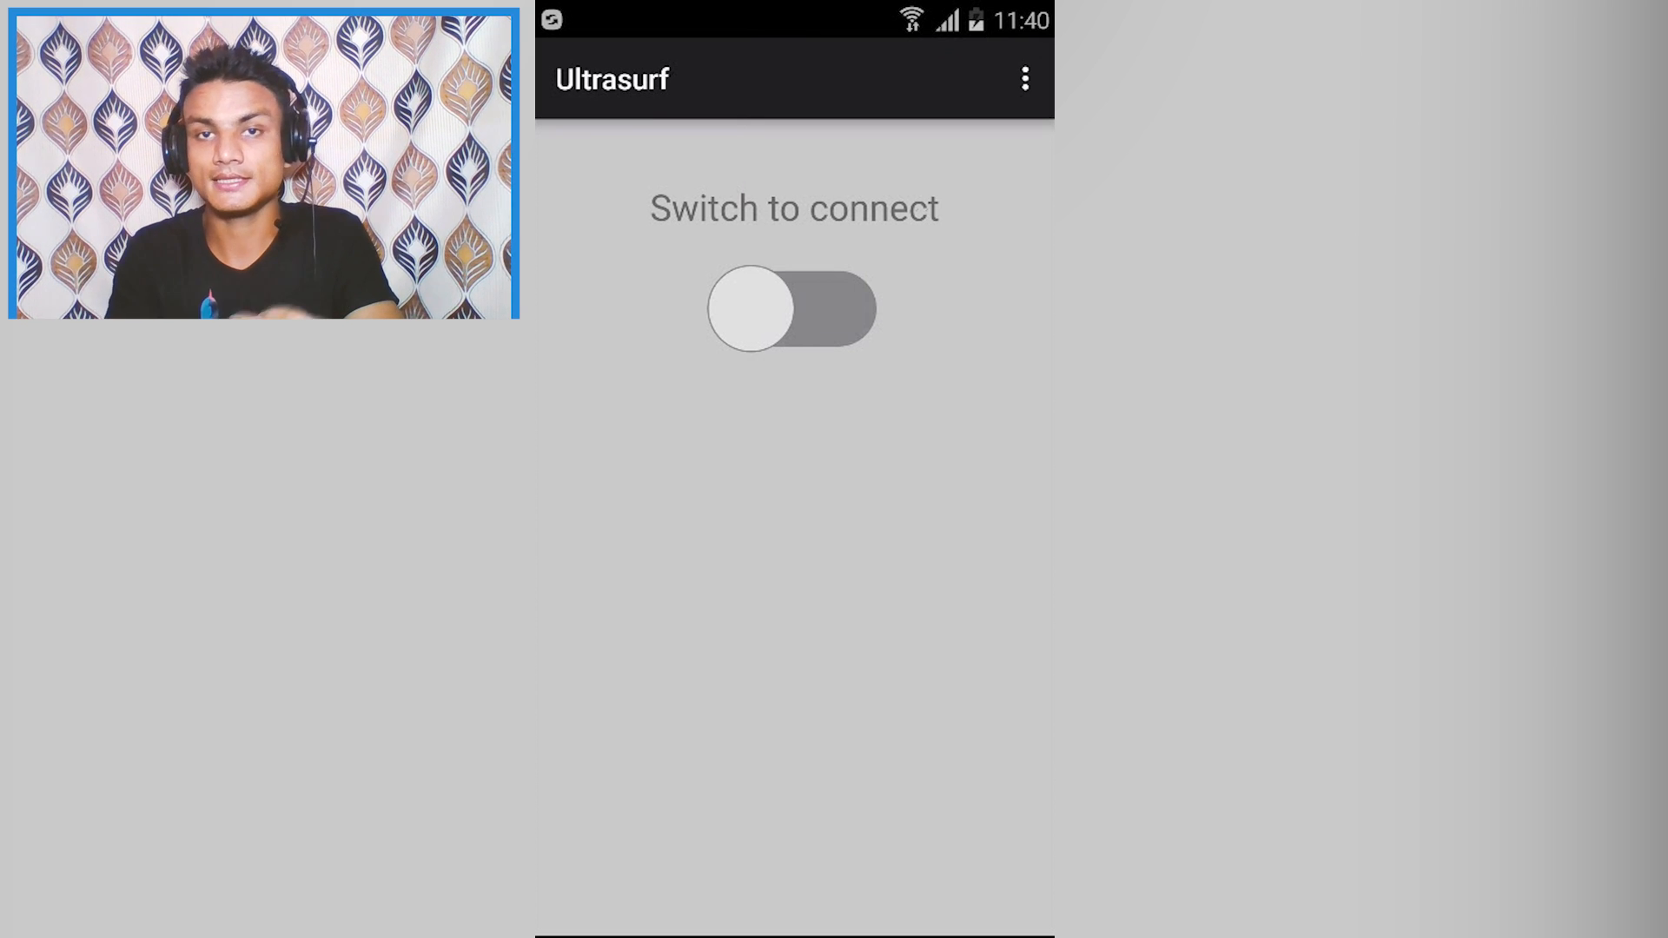
left_click(792, 309)
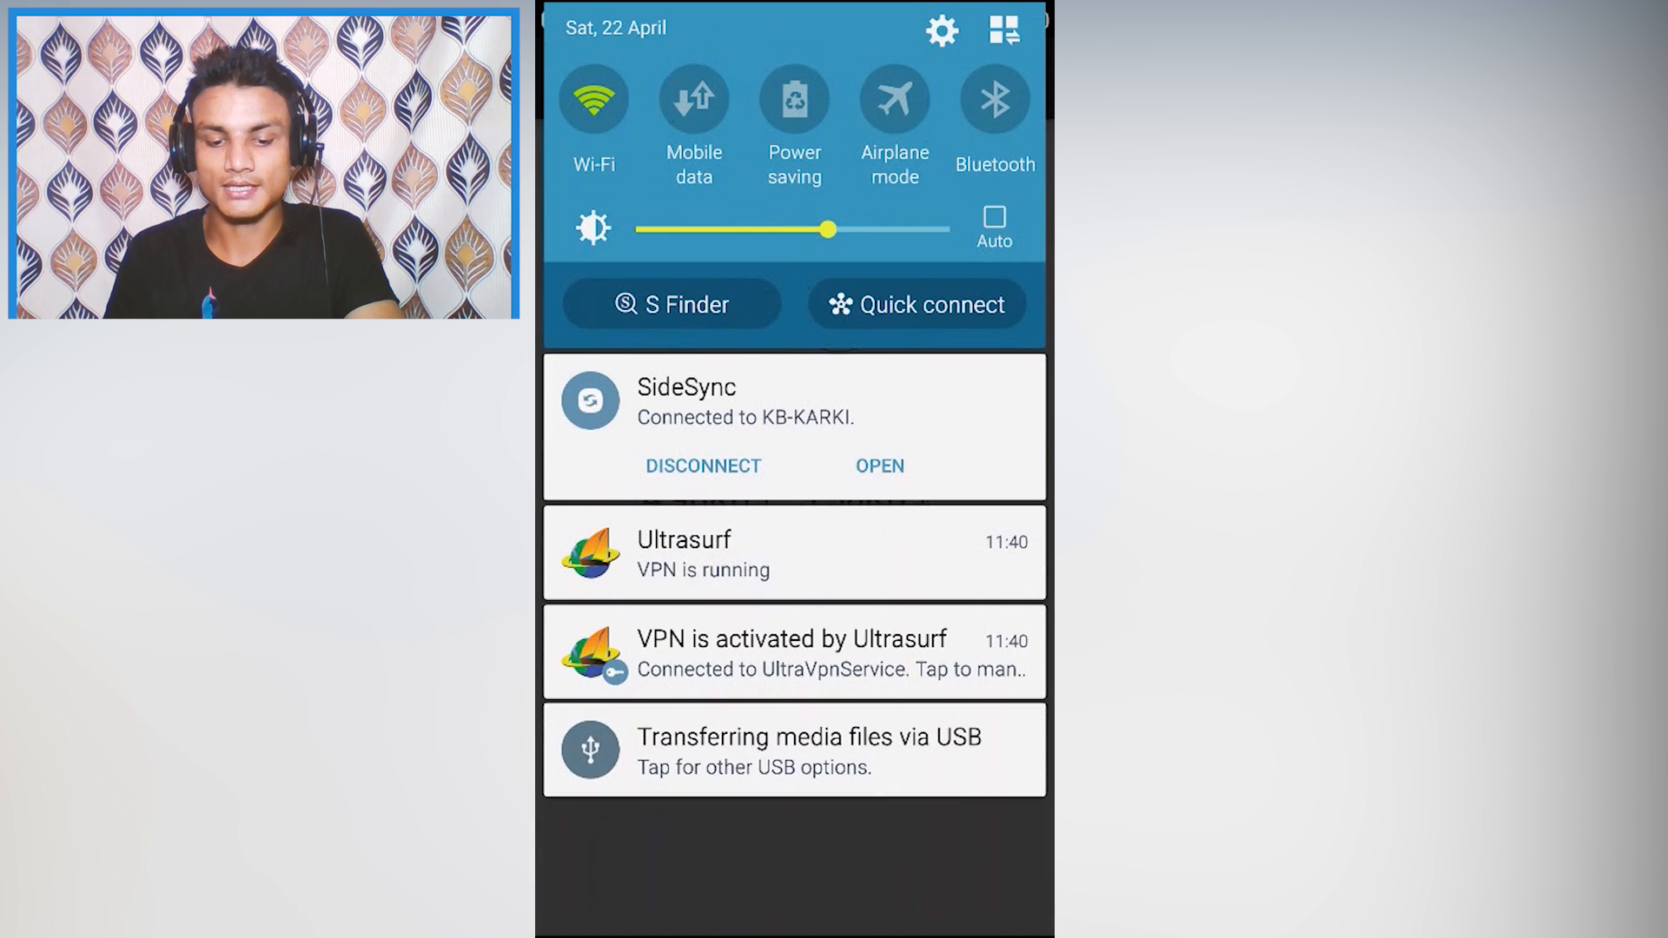
Step: Close the notifications and toggle Ultrasurf's connection off and back on
left_click(792, 552)
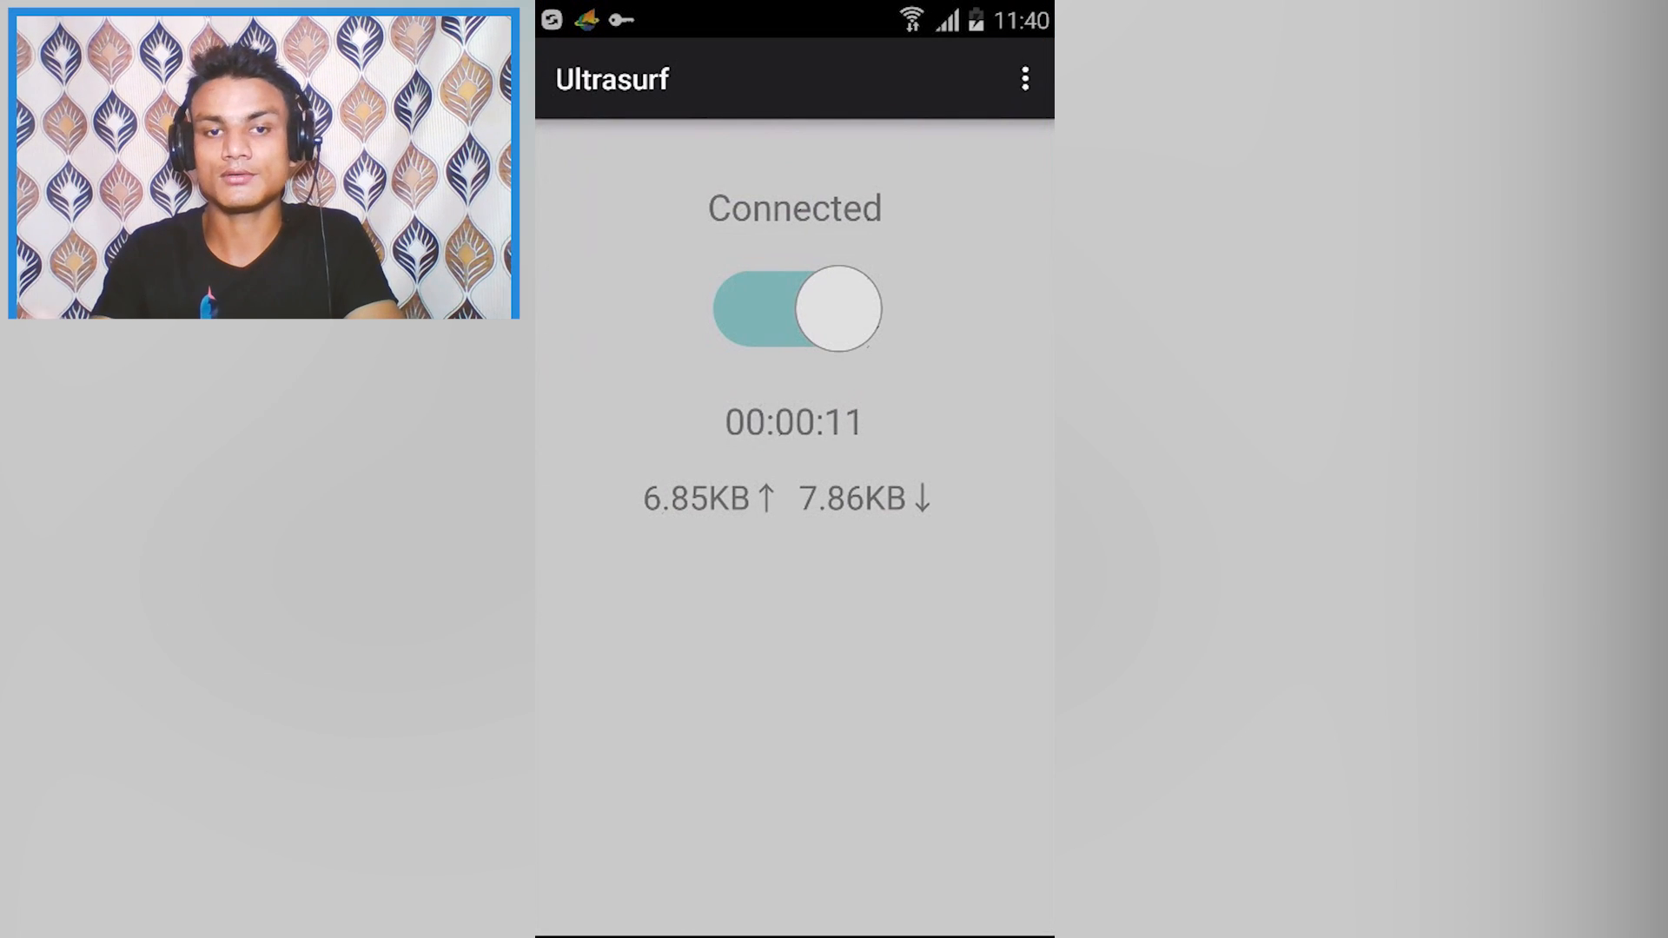
left_click(792, 309)
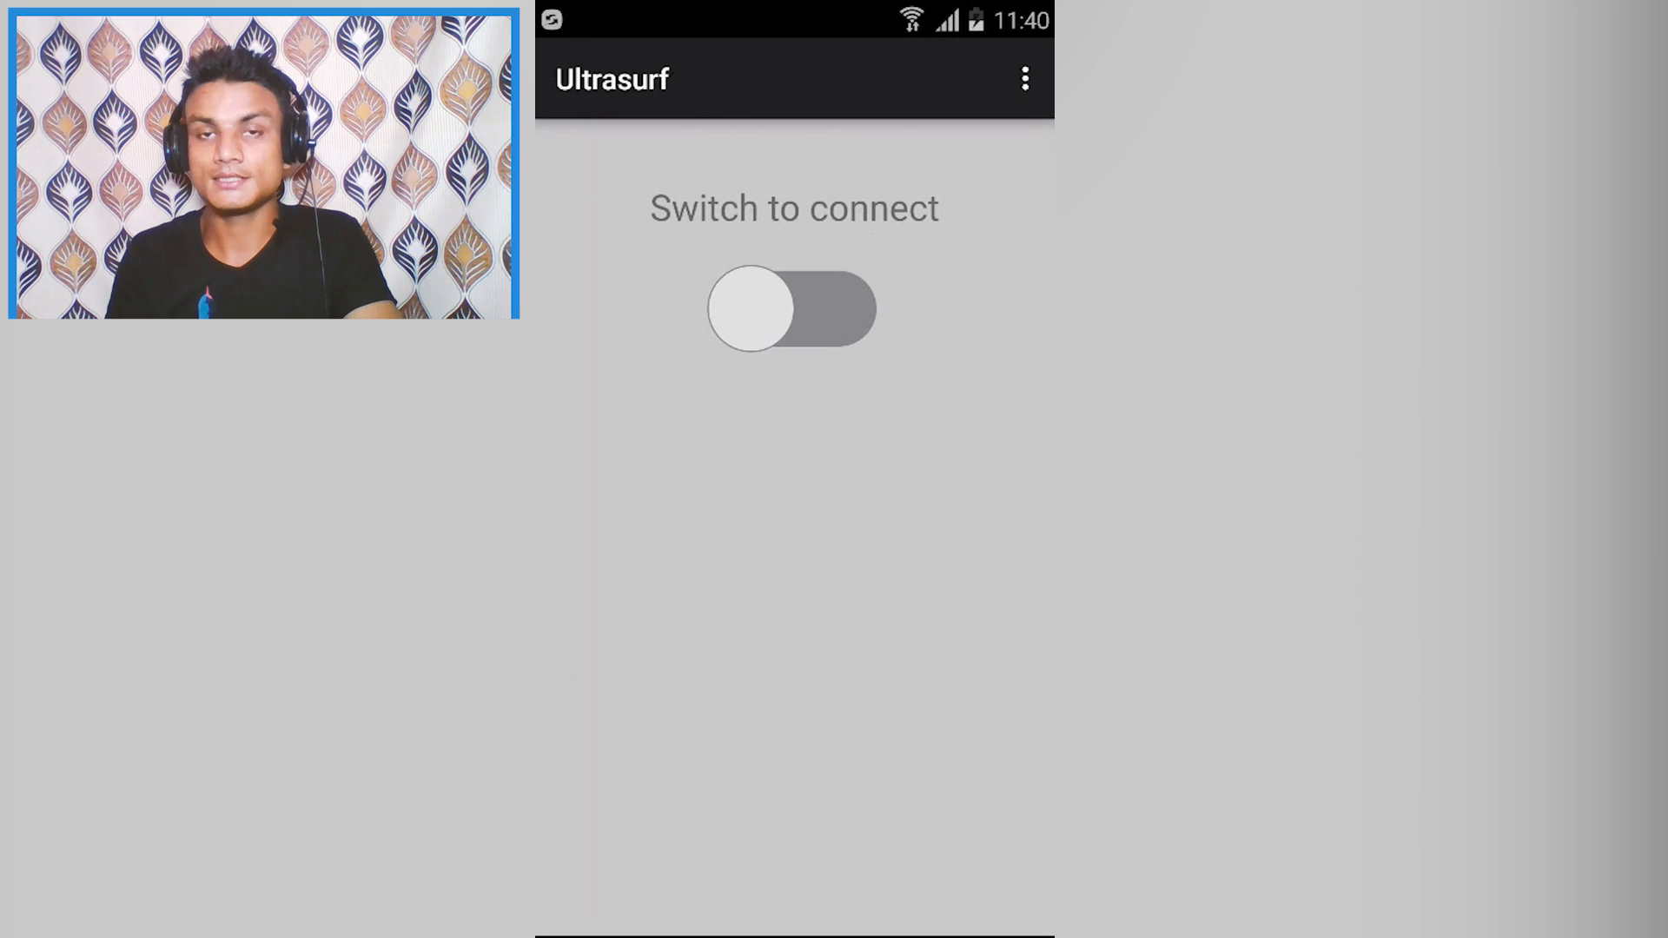
left_click(792, 309)
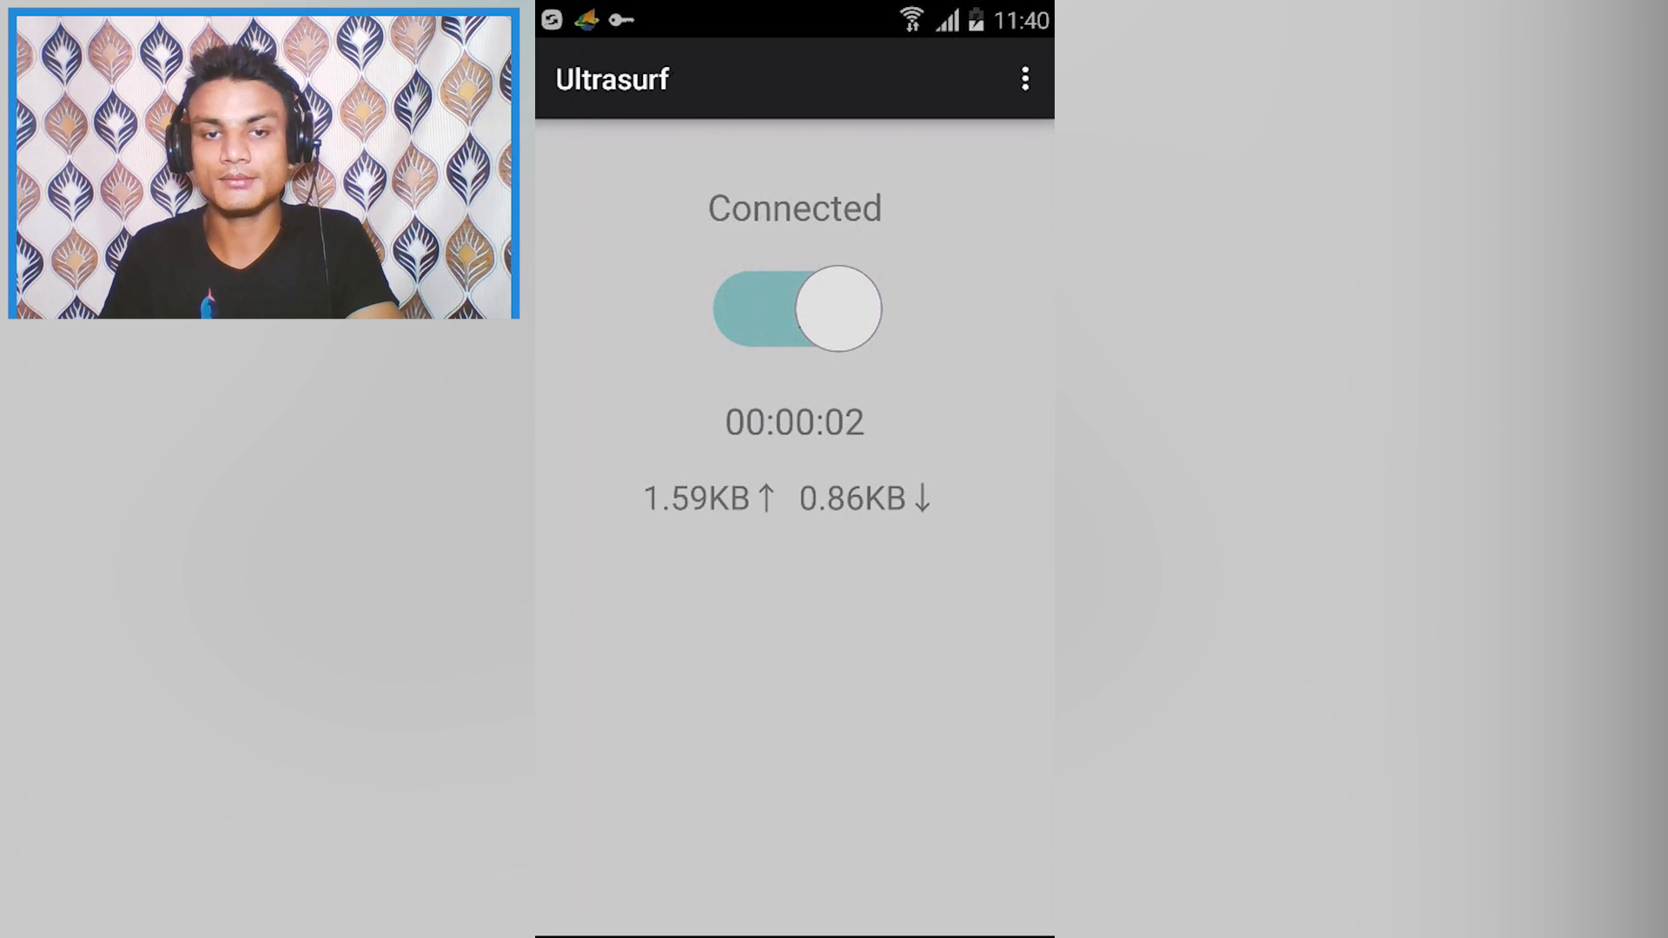
left_click(794, 310)
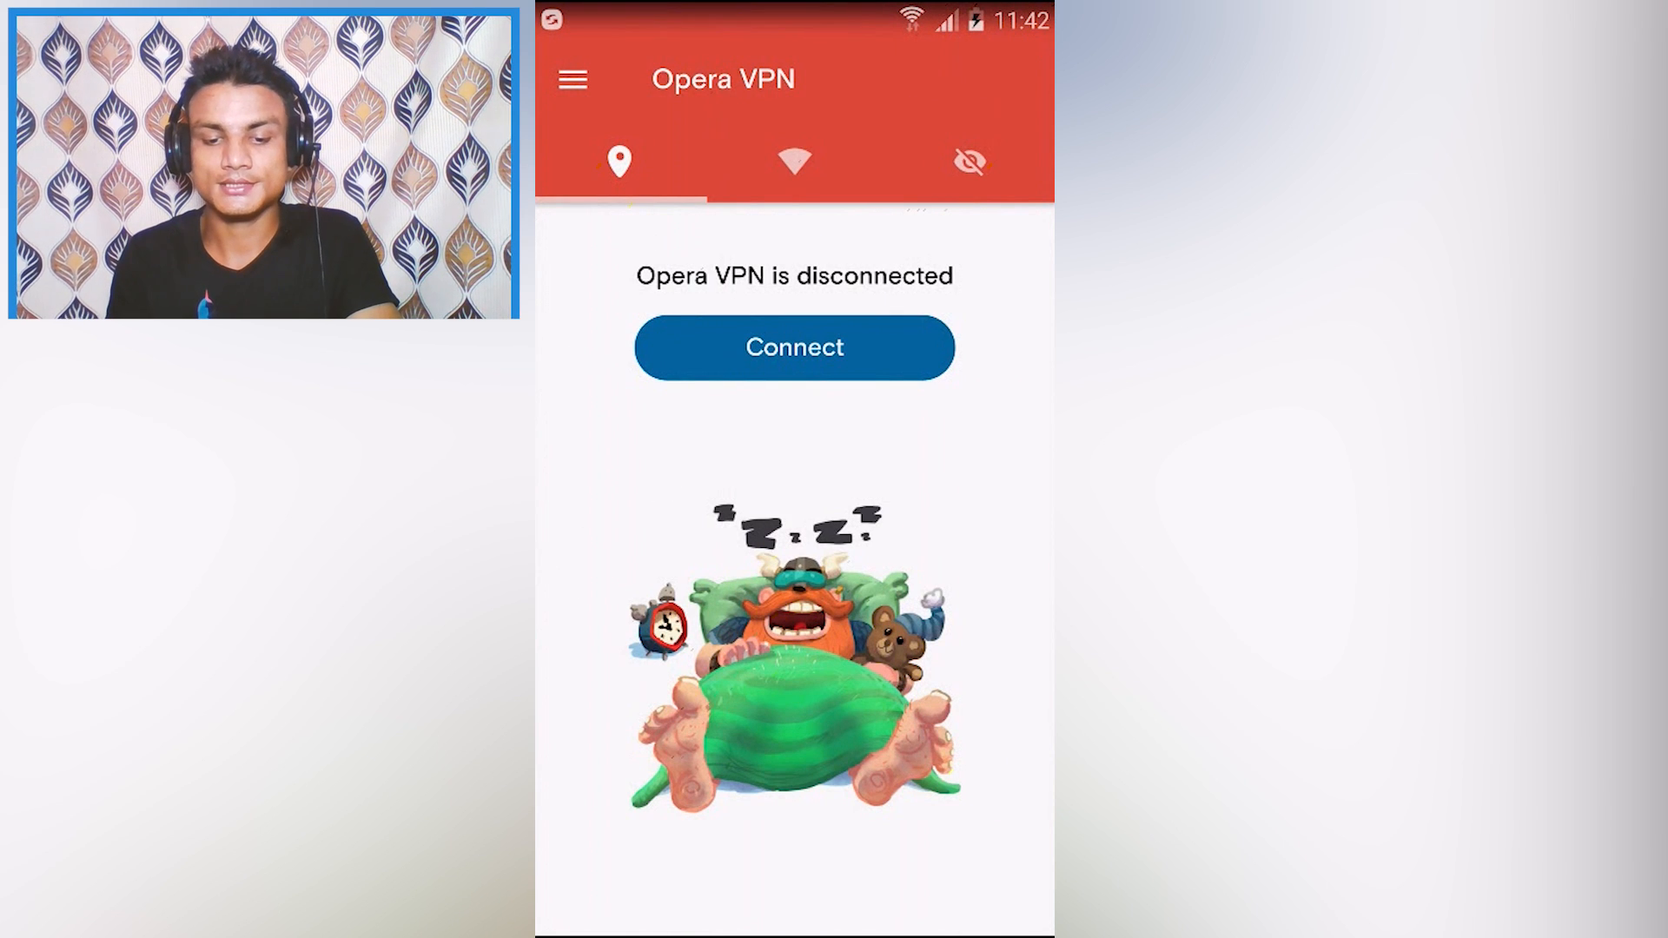
Step: Connect Opera VPN so it reports being connected to the Netherlands
left_click(794, 347)
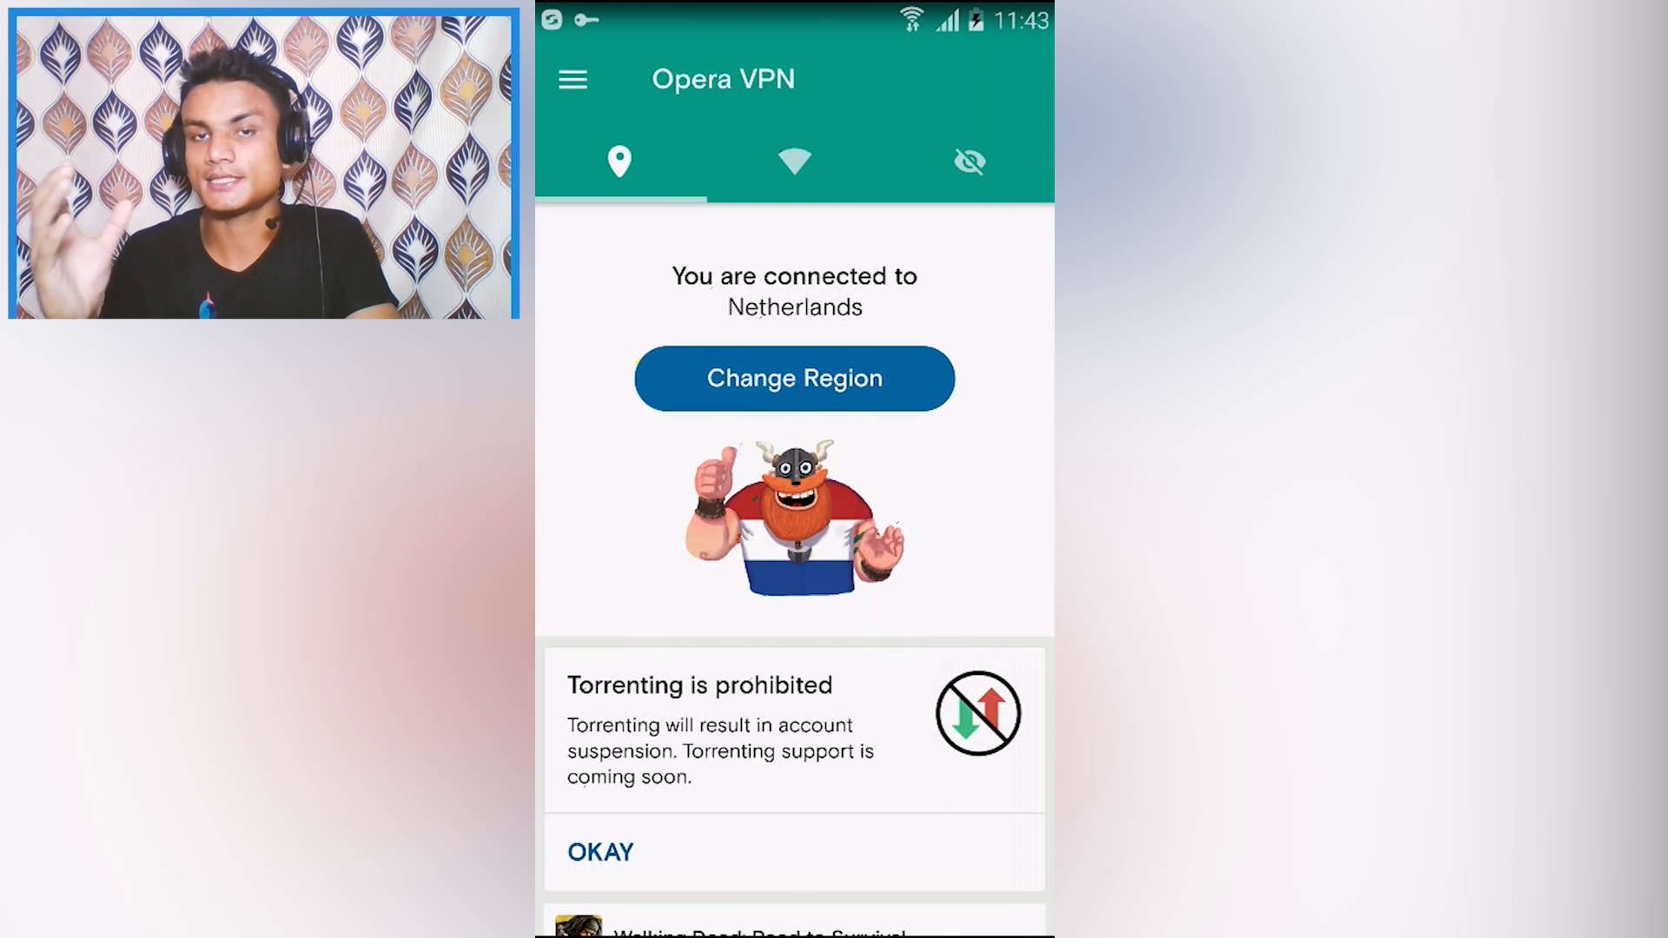
left_click(792, 377)
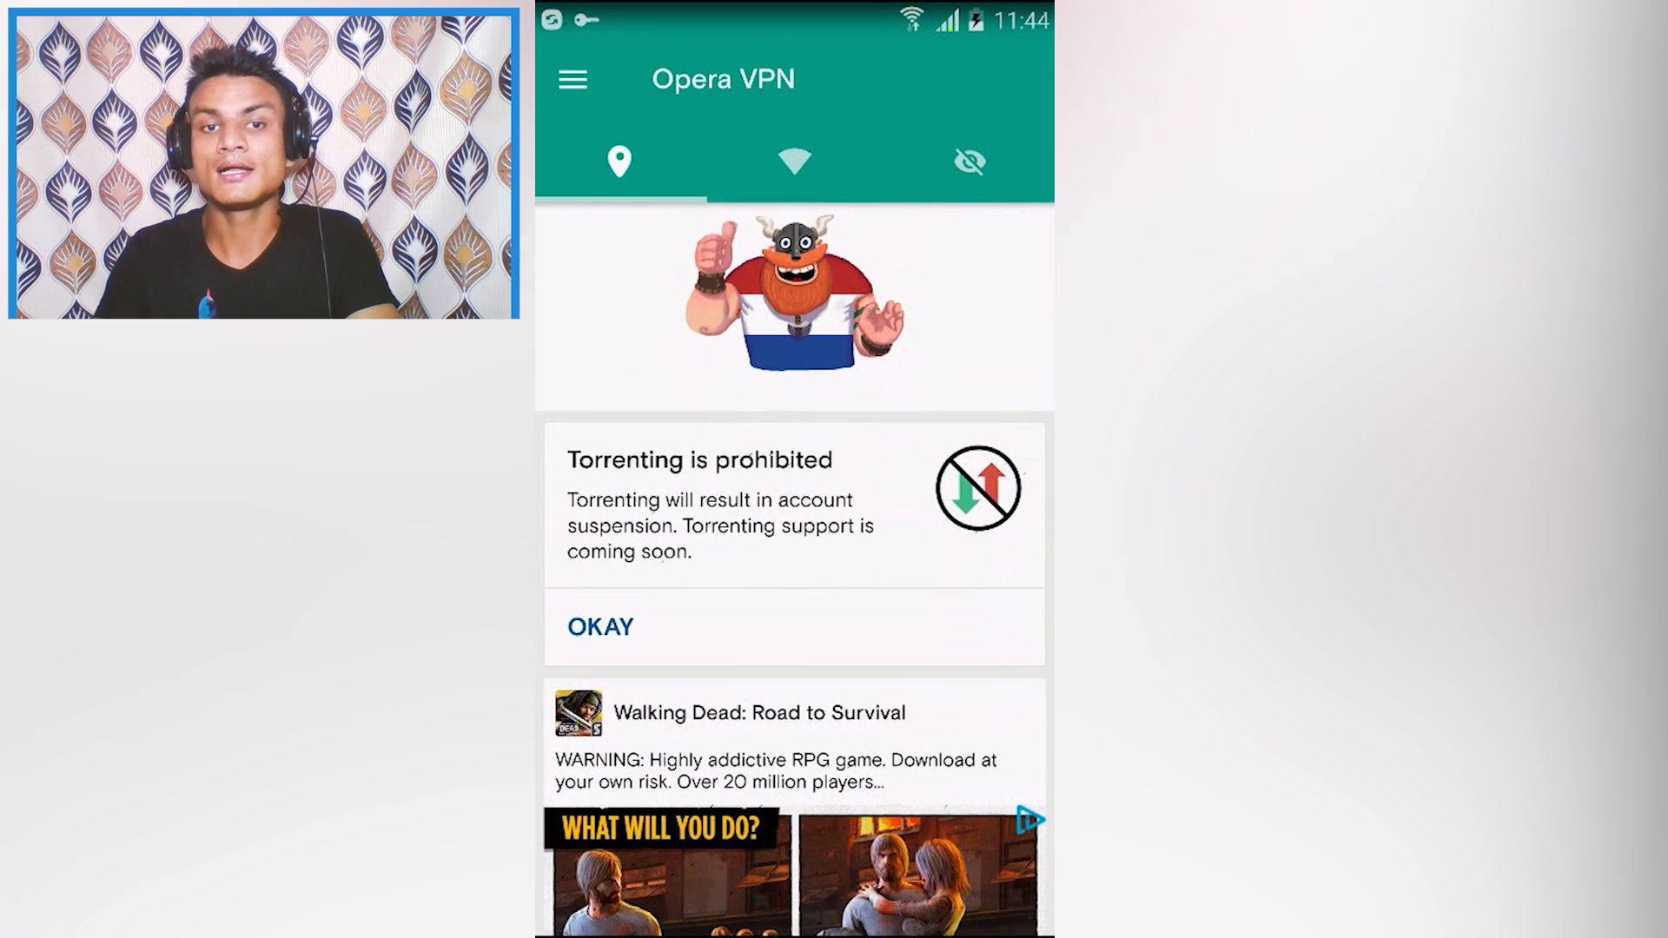
Step: Scroll down the connected Opera VPN screen past its torrenting notice and ad
scroll("down", 3)
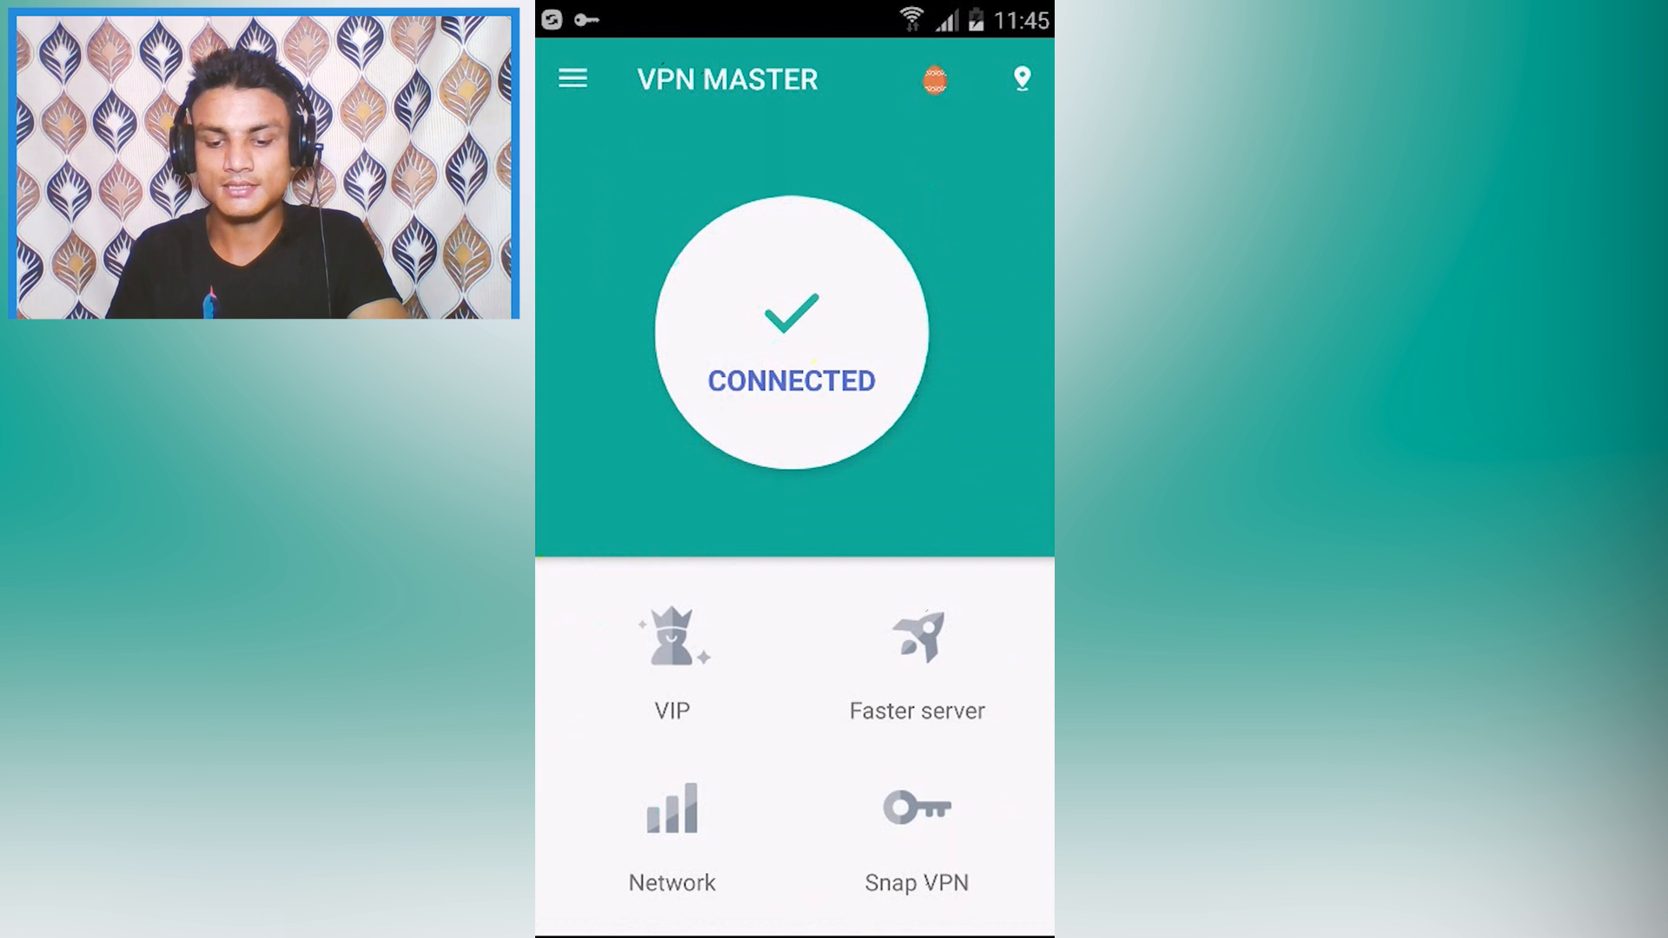
Step: View the VPN Servers list with VIP turbo servers, then the Speed test page
left_click(915, 660)
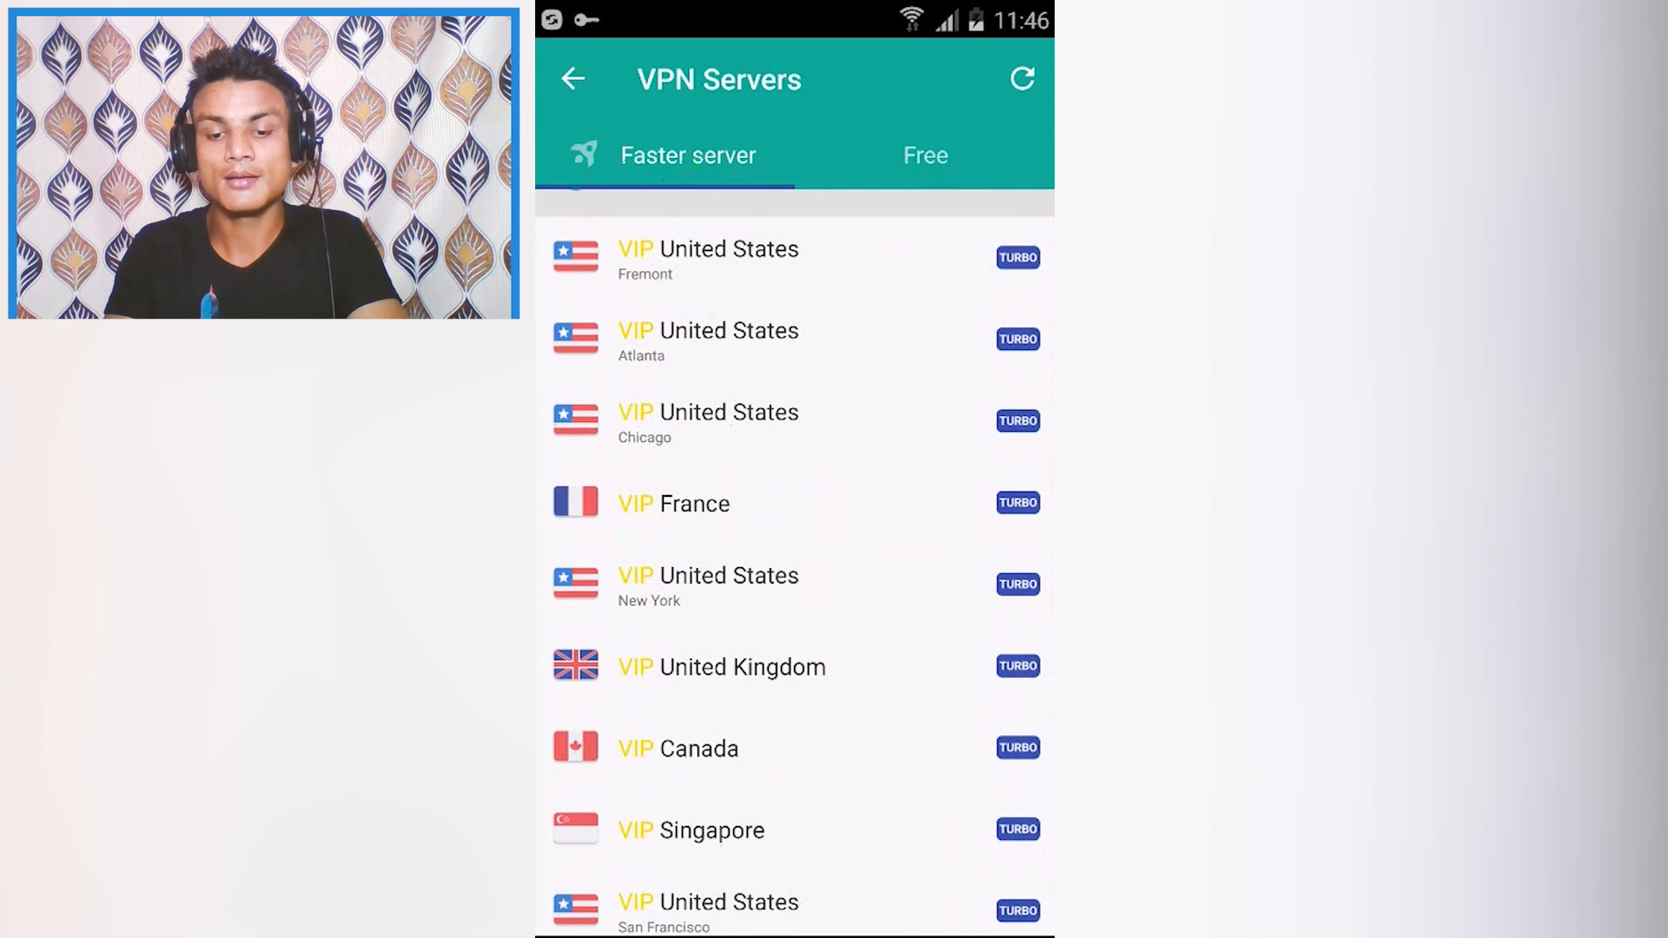
left_click(924, 154)
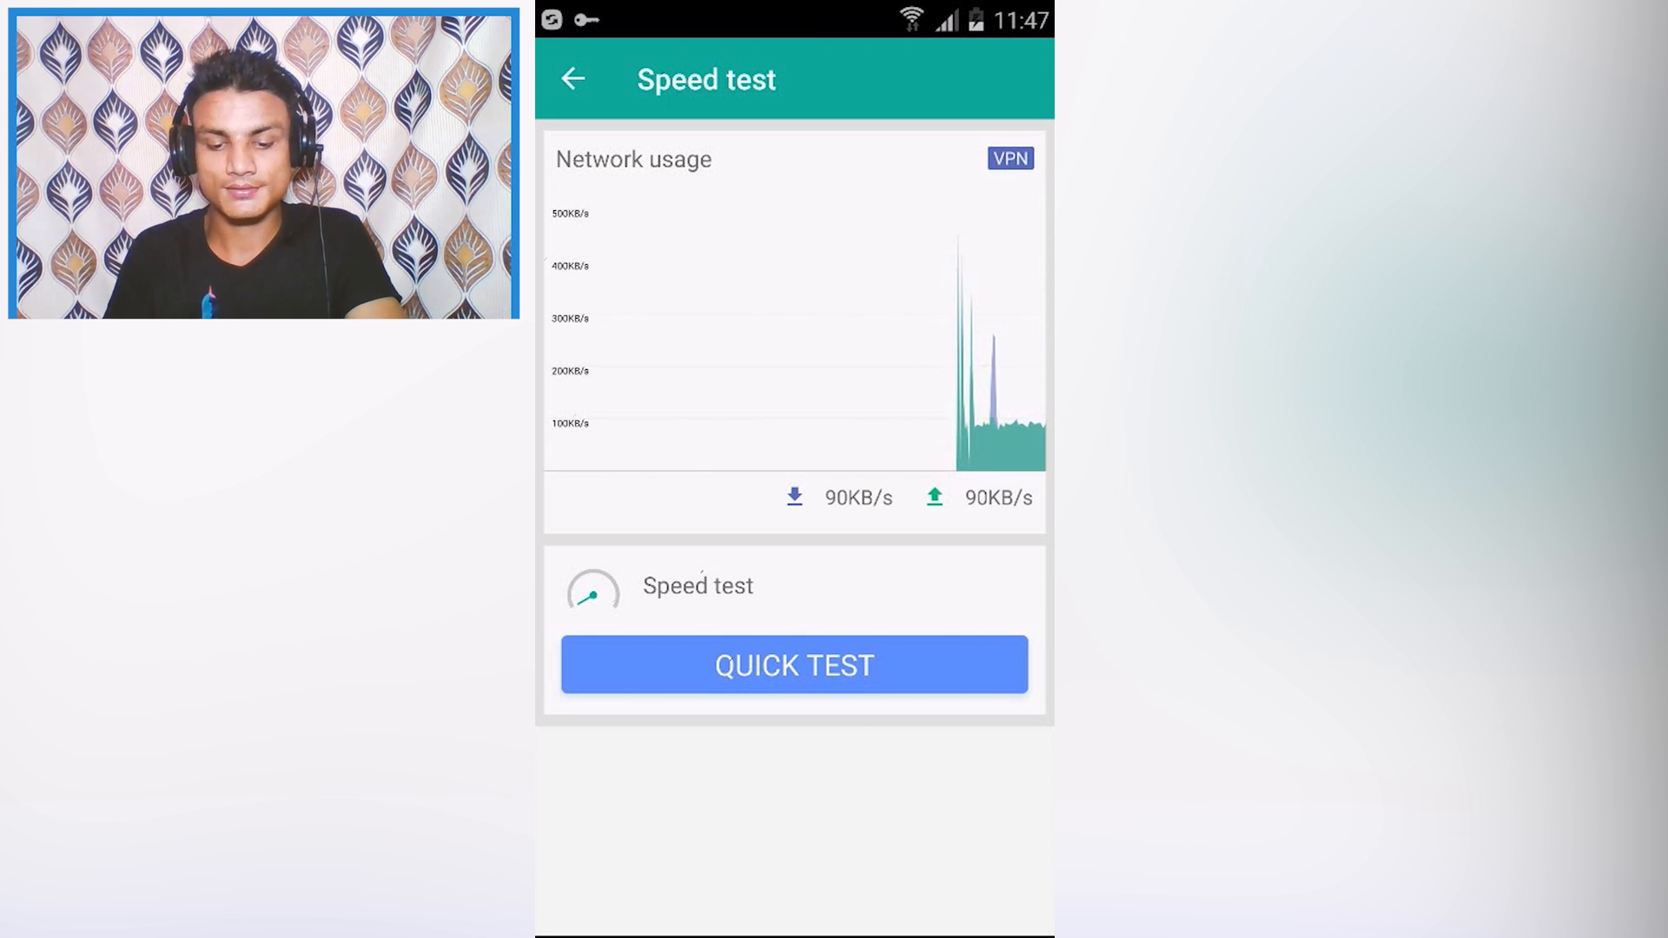
Step: Run a Quick Test averaging about 296KB/s, then return to the connected home screen
left_click(794, 666)
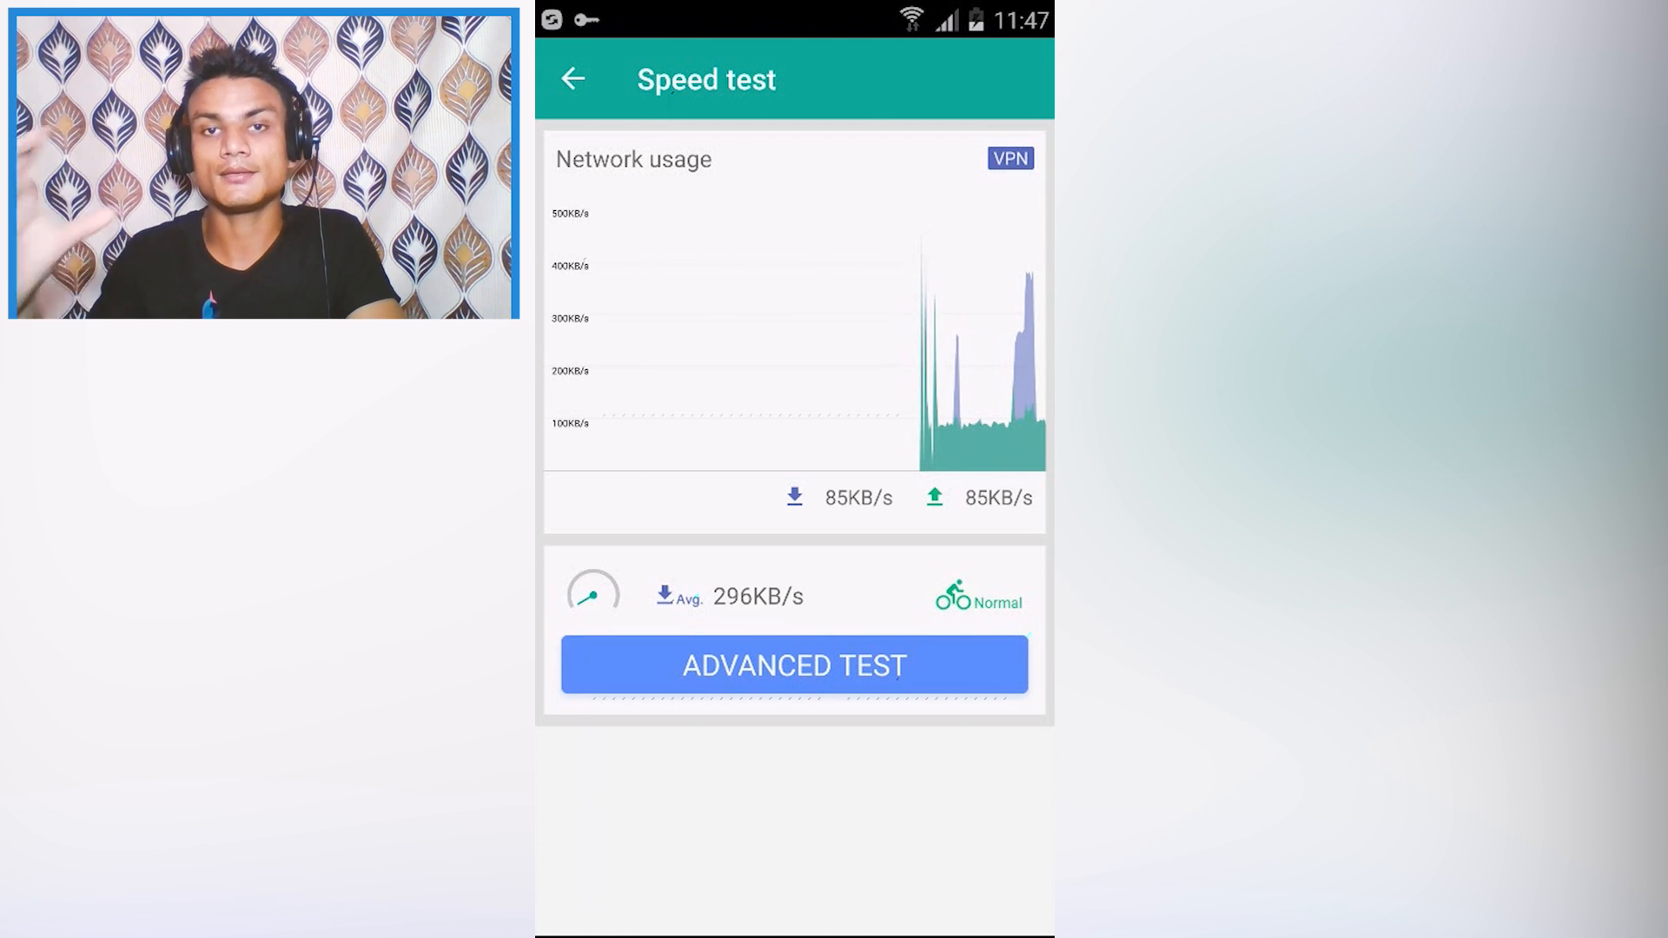
left_click(794, 665)
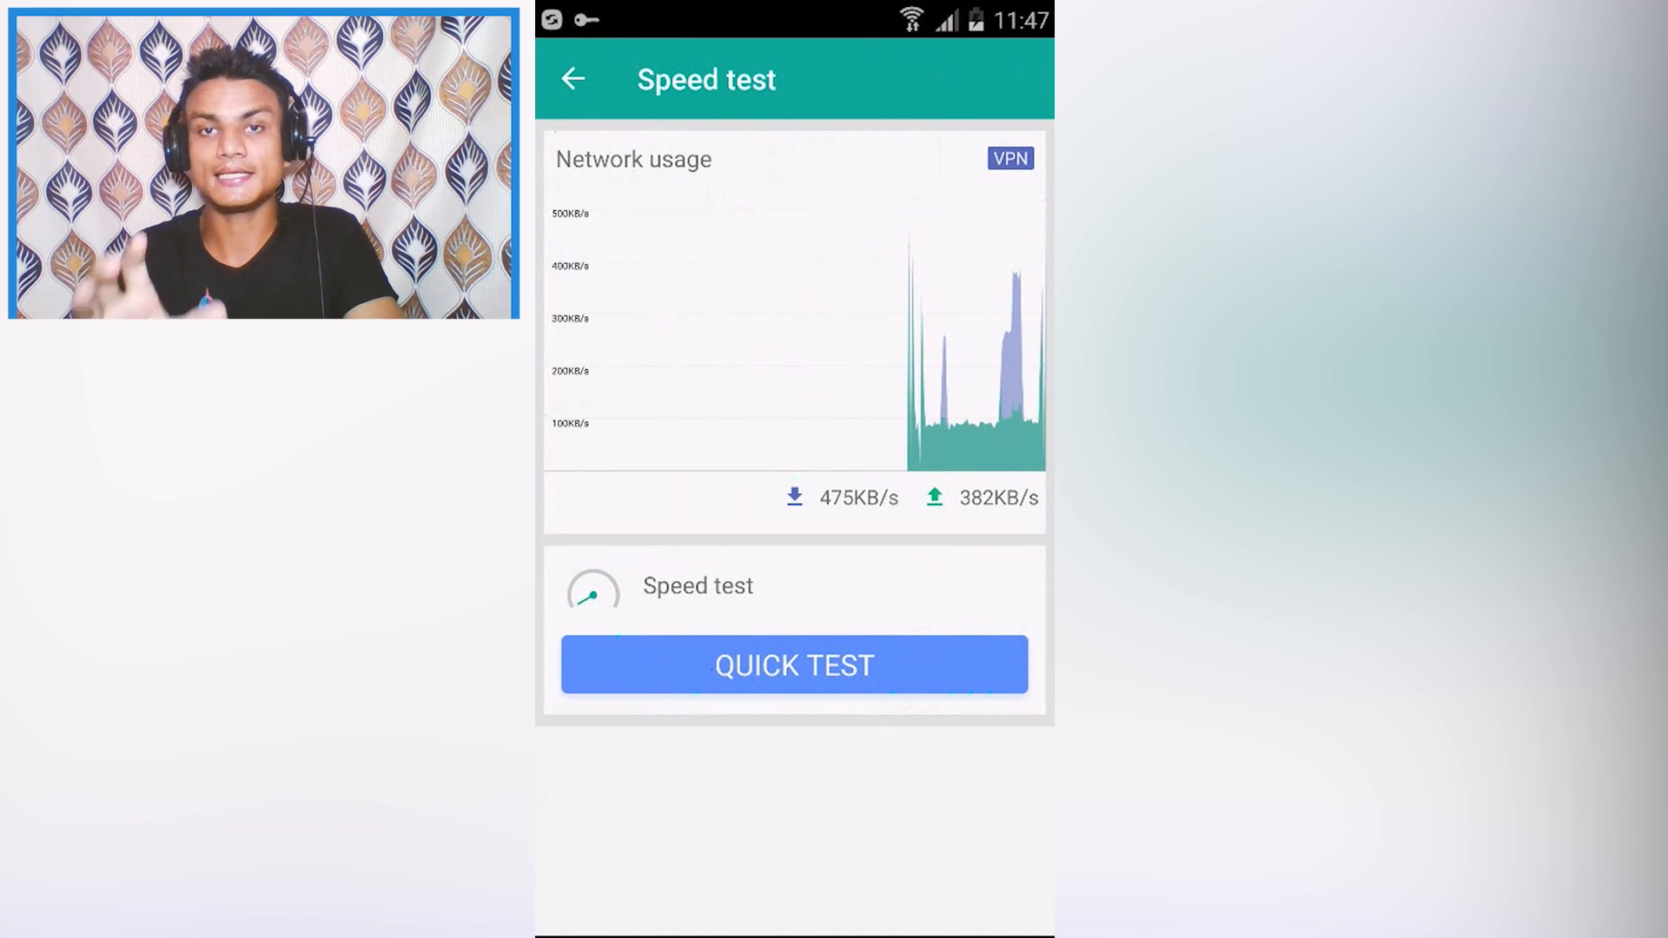
left_click(572, 78)
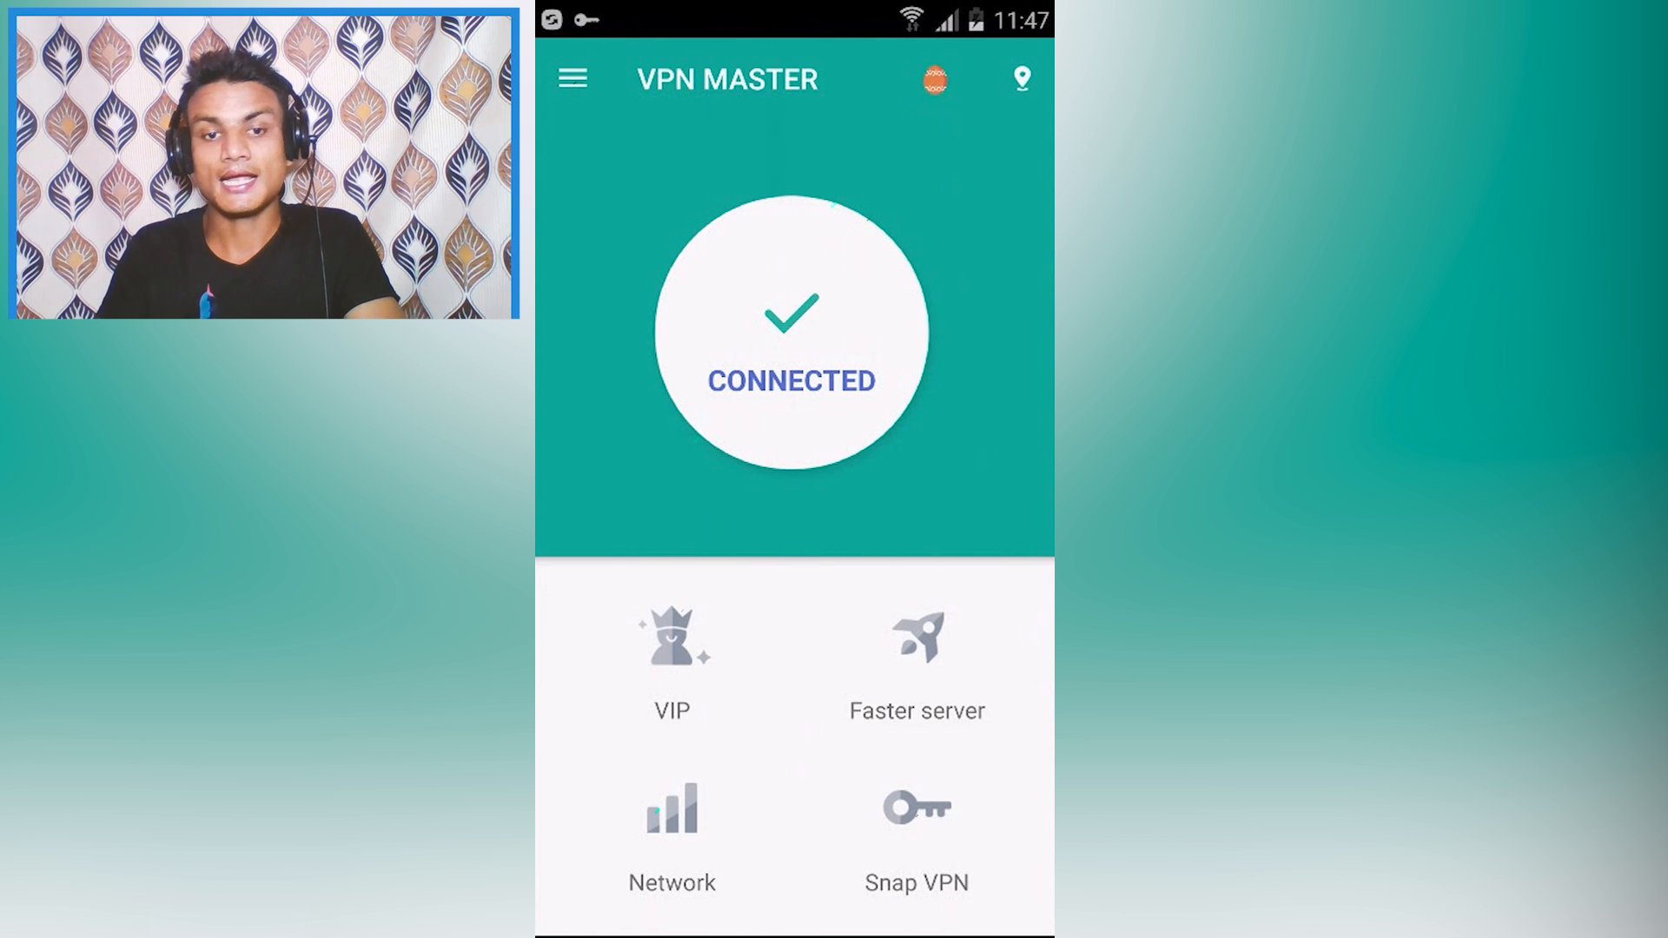
left_click(671, 660)
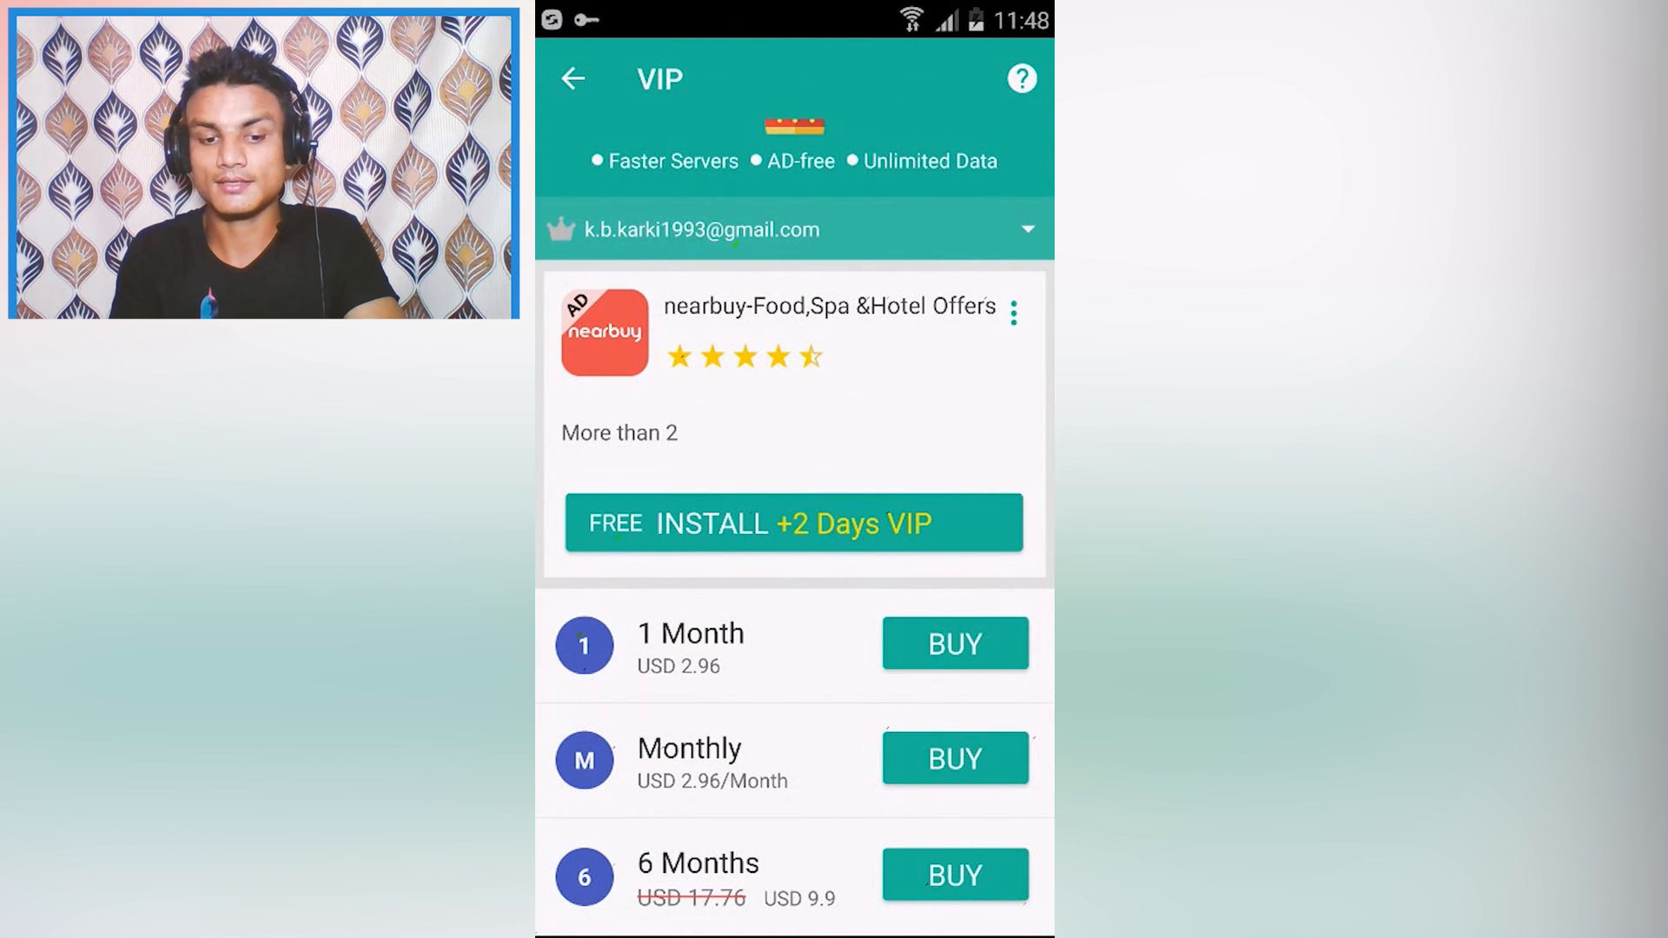
left_click(571, 78)
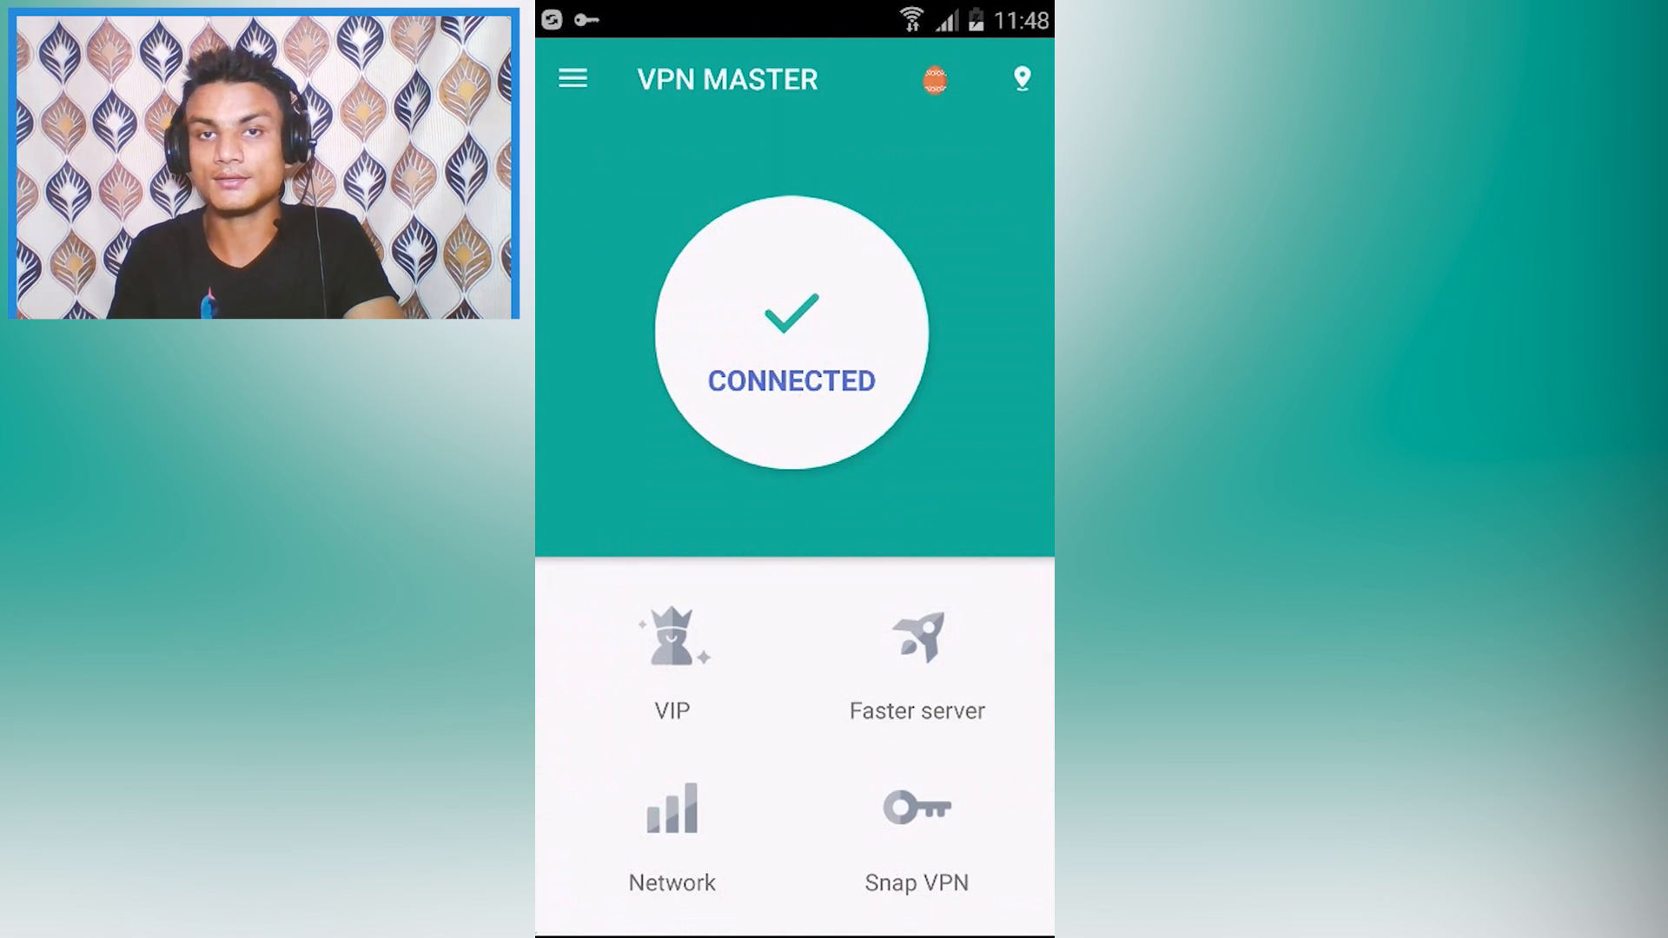